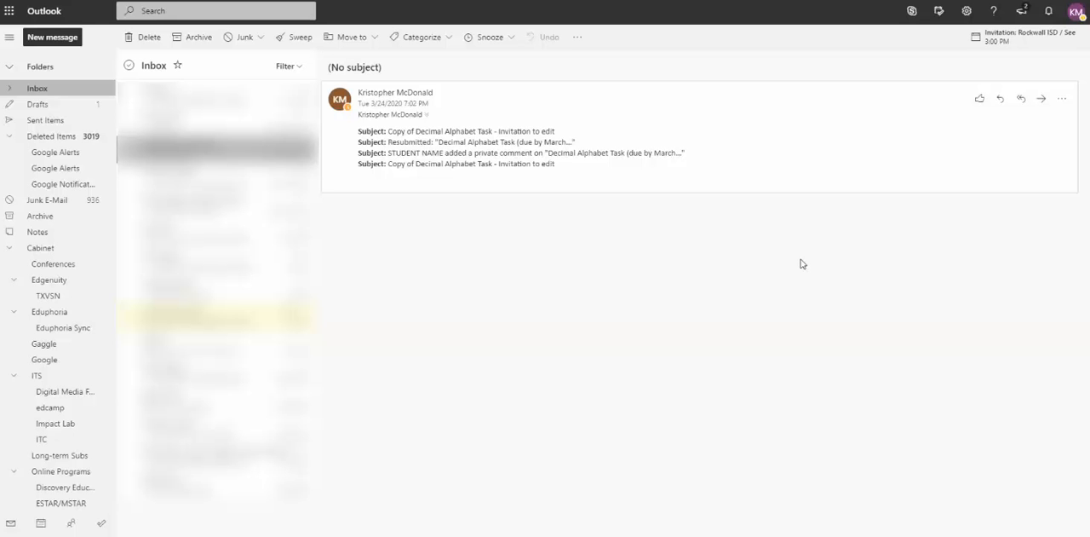
mouse_move(424, 238)
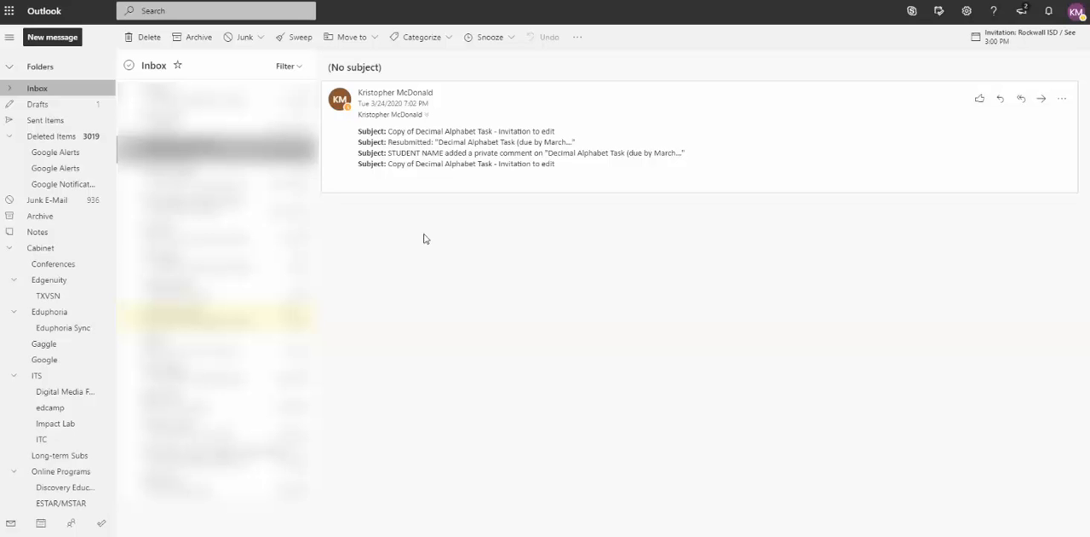
mouse_move(40, 248)
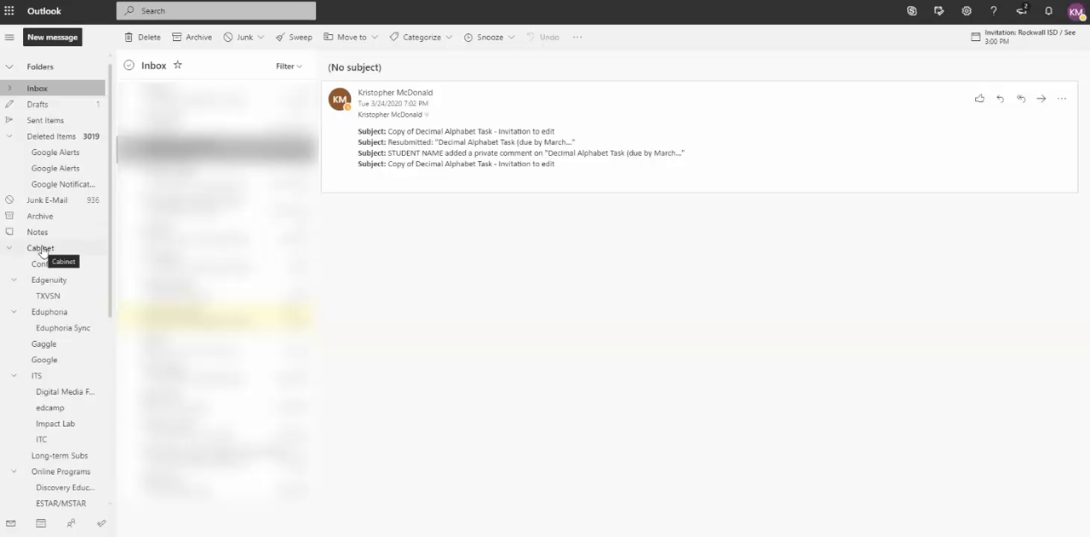
Create a 'Google Alerts' subfolder under Cabinet, then select text in the comment subject line
right_click(40, 248)
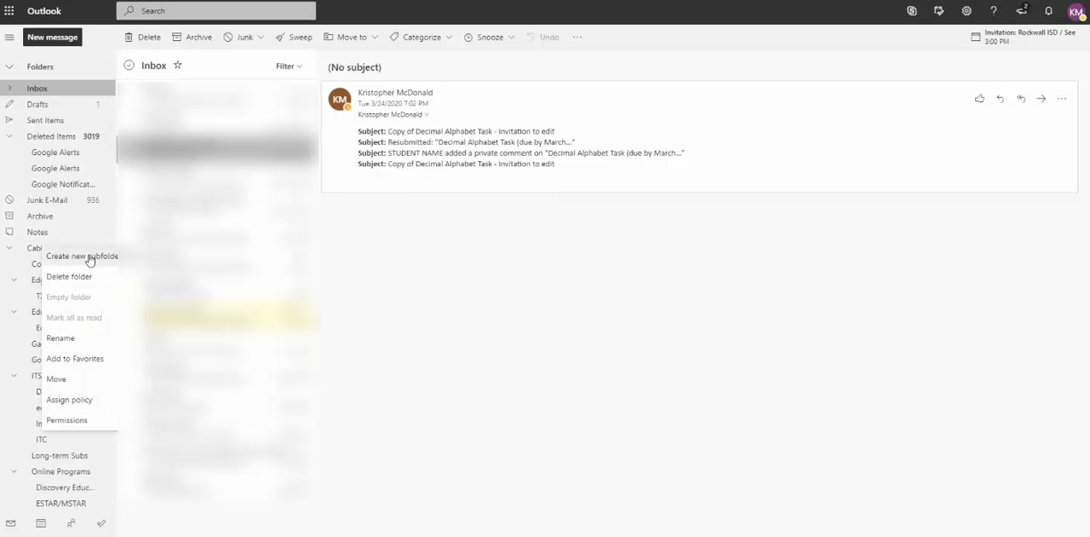
click(82, 256)
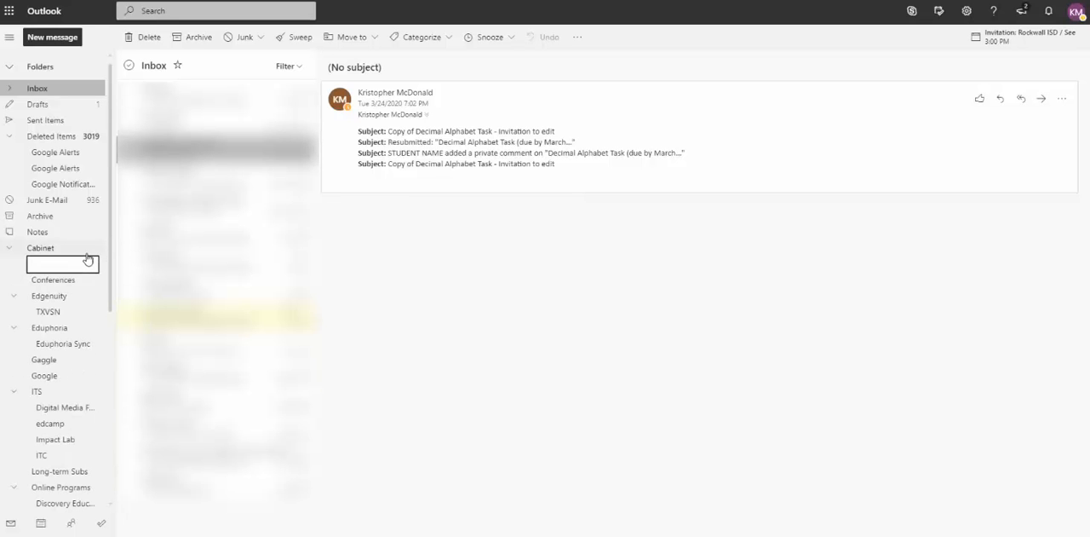
text(Google Al)
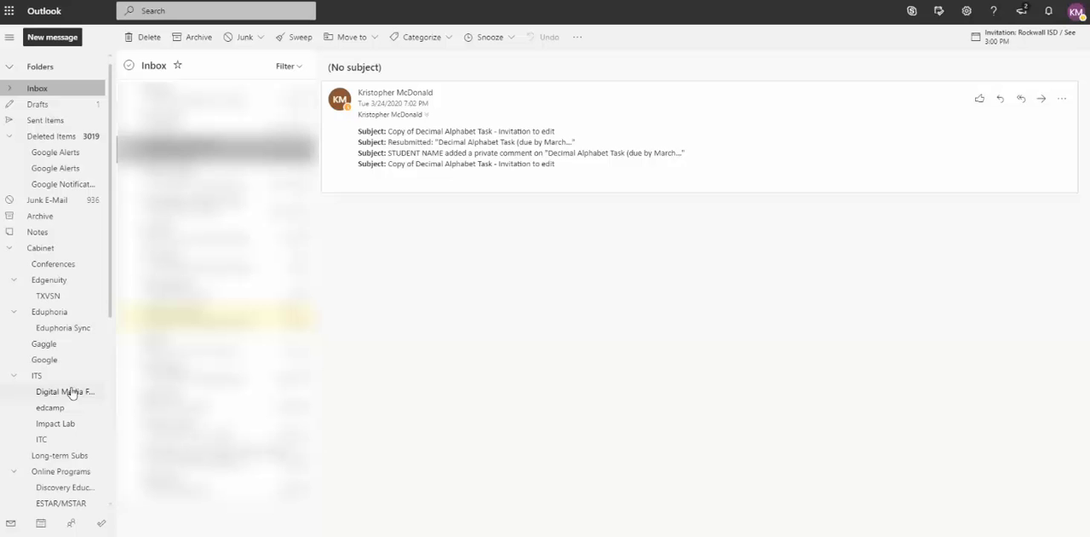
mouse_move(672, 232)
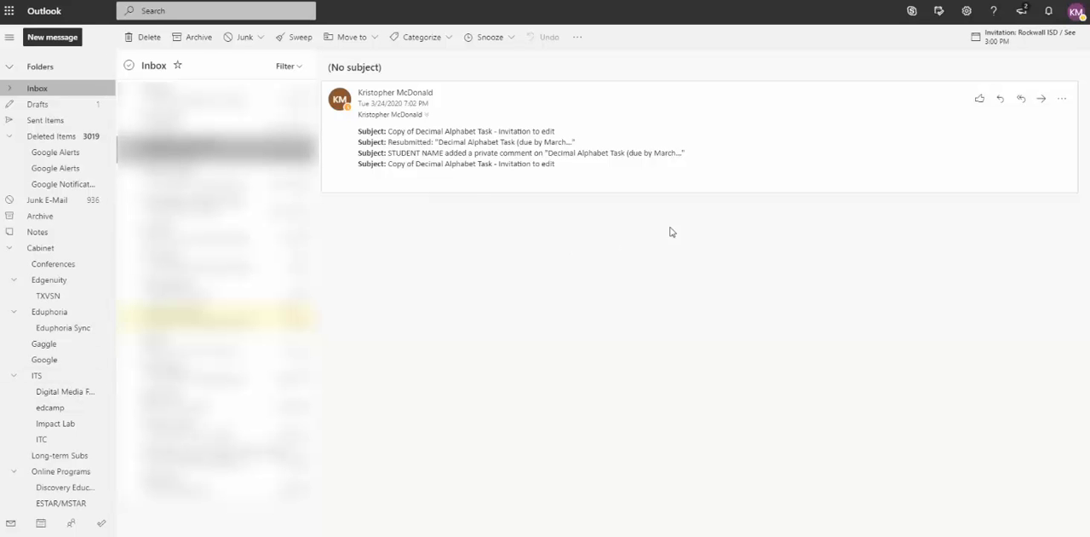
mouse_move(954, 40)
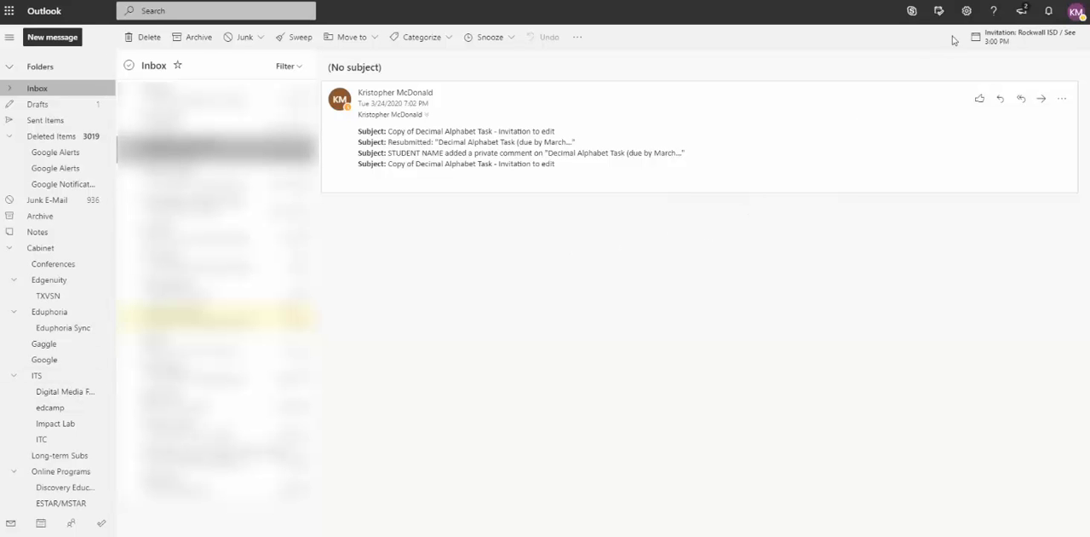
mouse_move(966, 11)
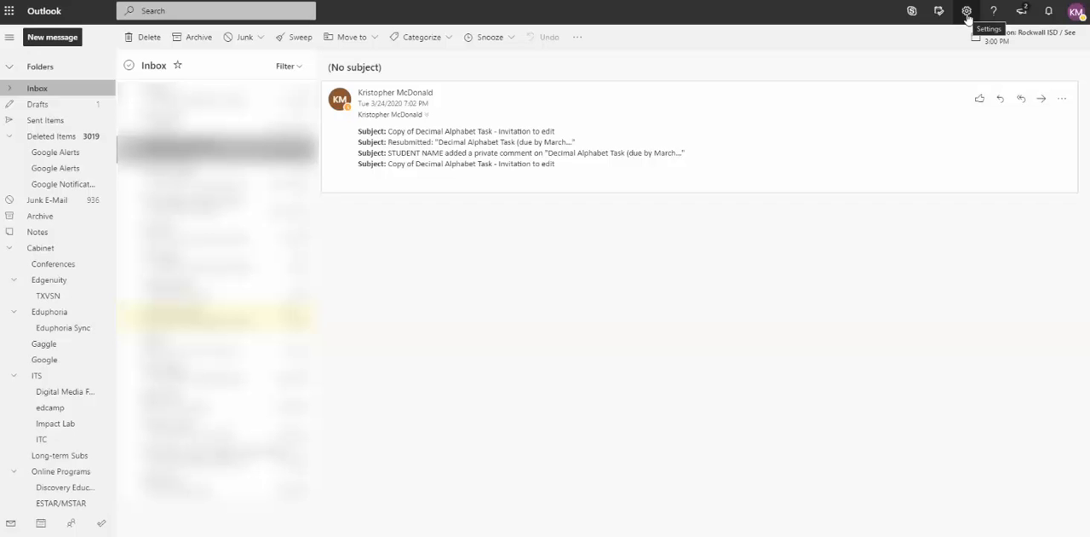
mouse_move(813, 232)
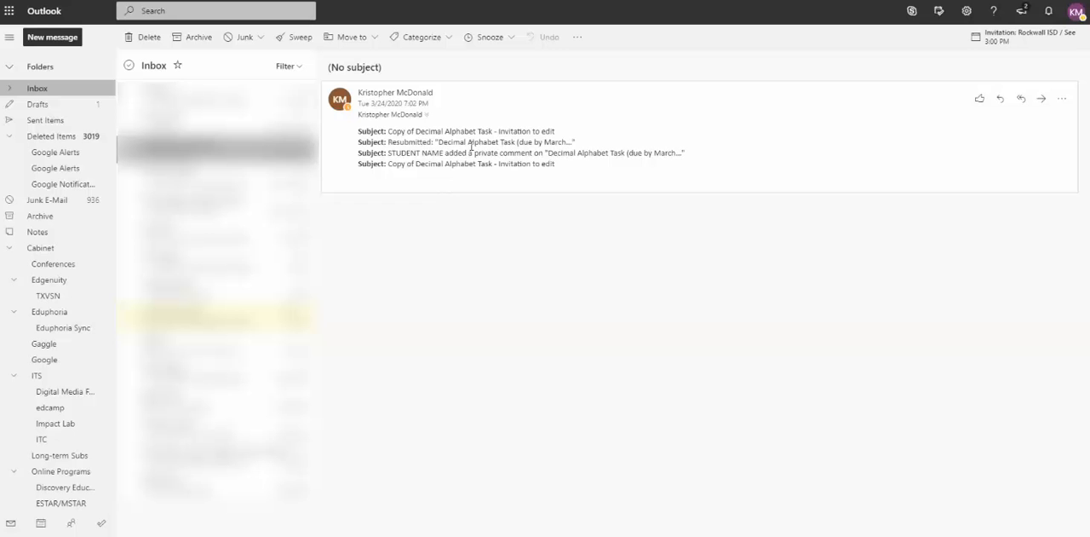
mouse_move(488, 224)
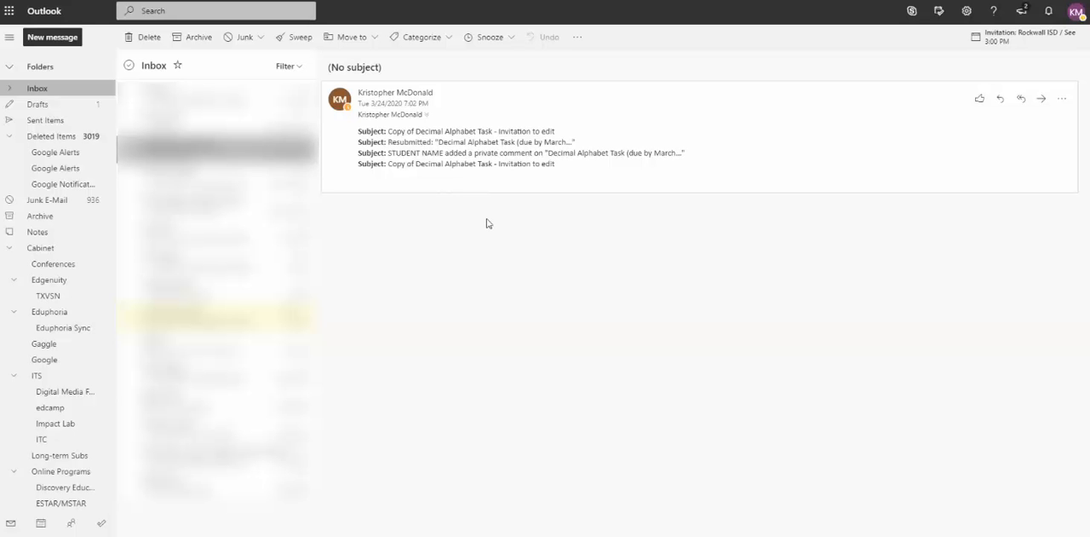
mouse_move(450, 175)
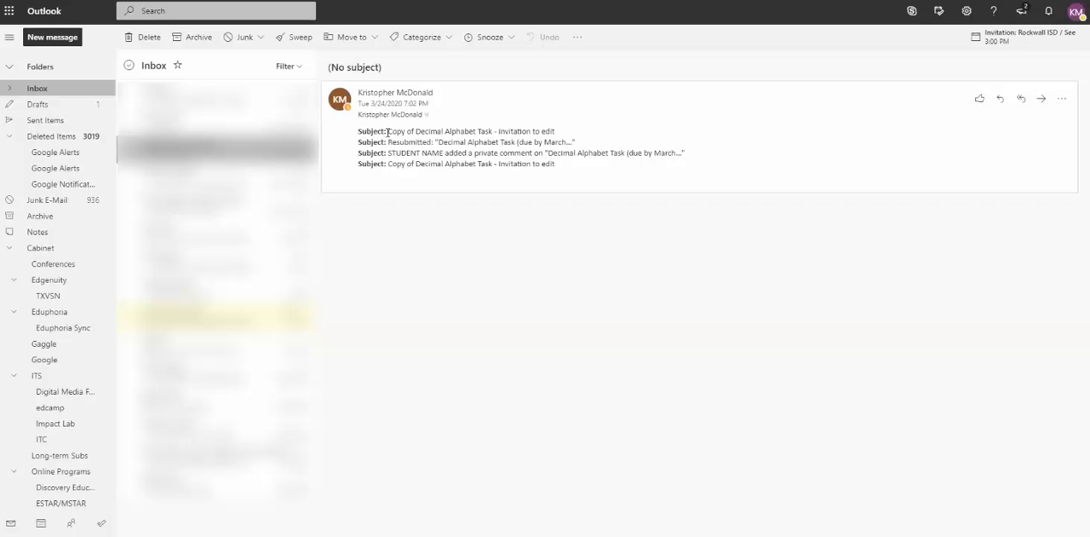
mouse_move(402, 152)
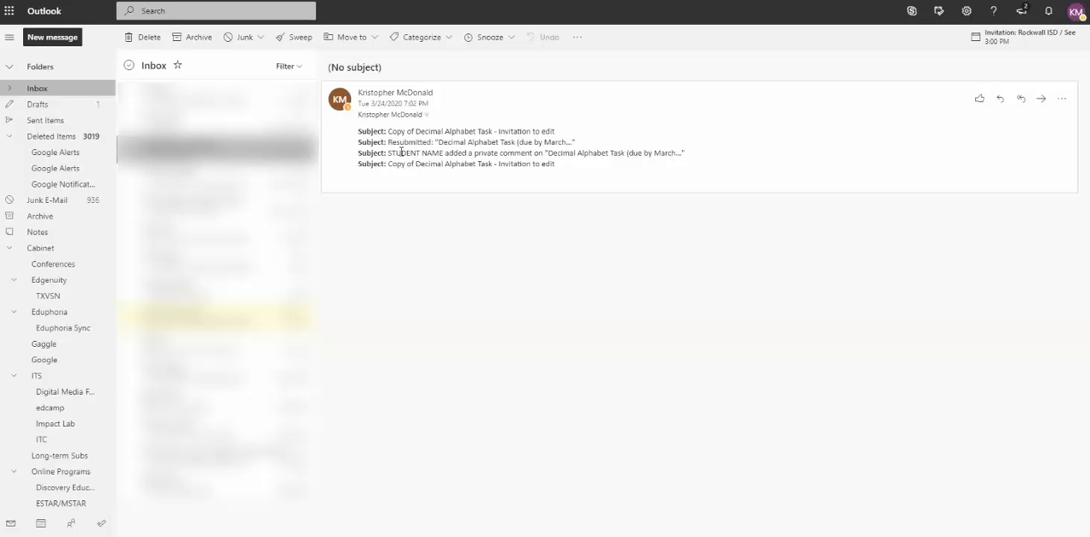
double_click(570, 153)
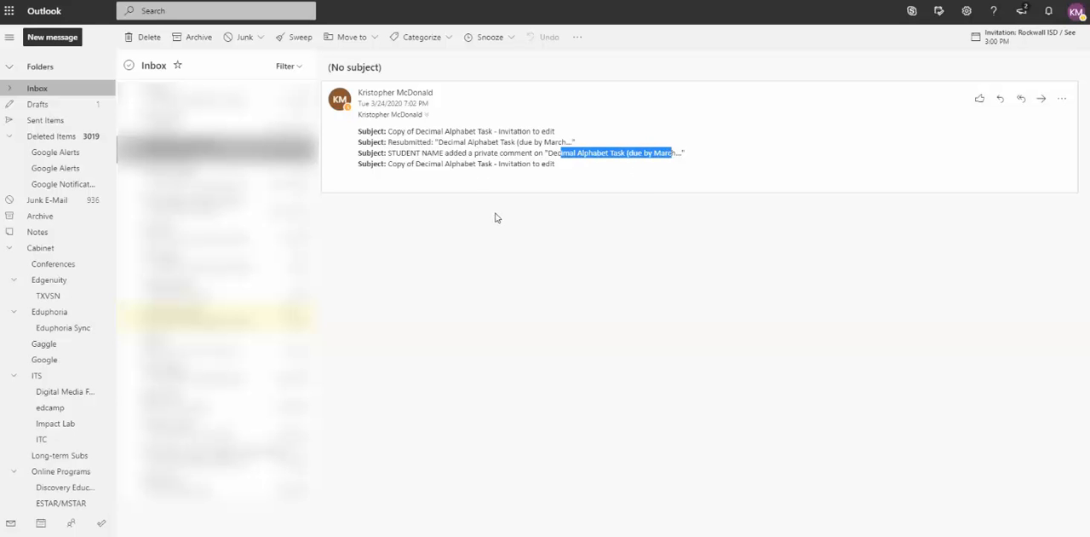
mouse_move(583, 207)
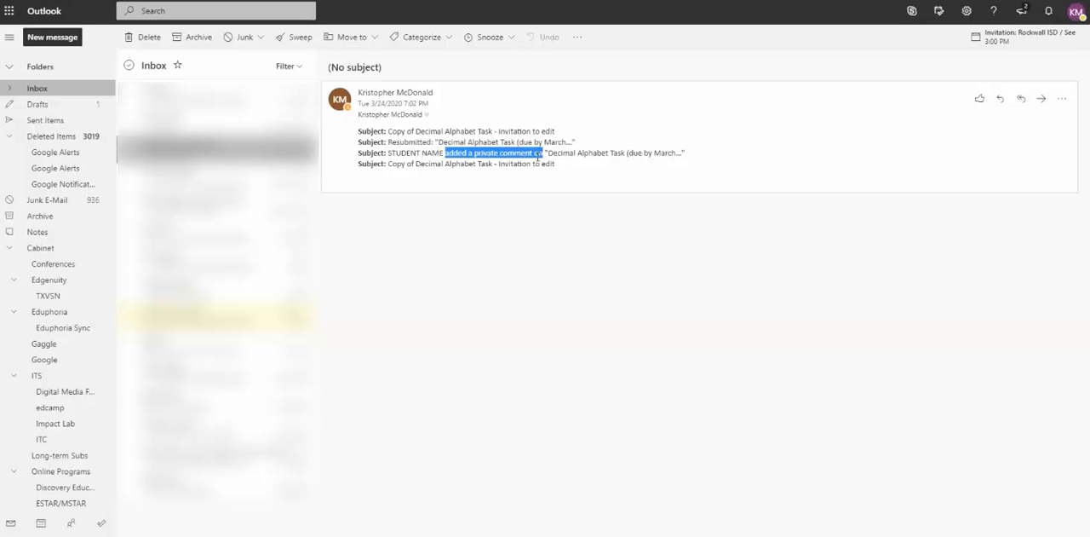
mouse_move(439, 162)
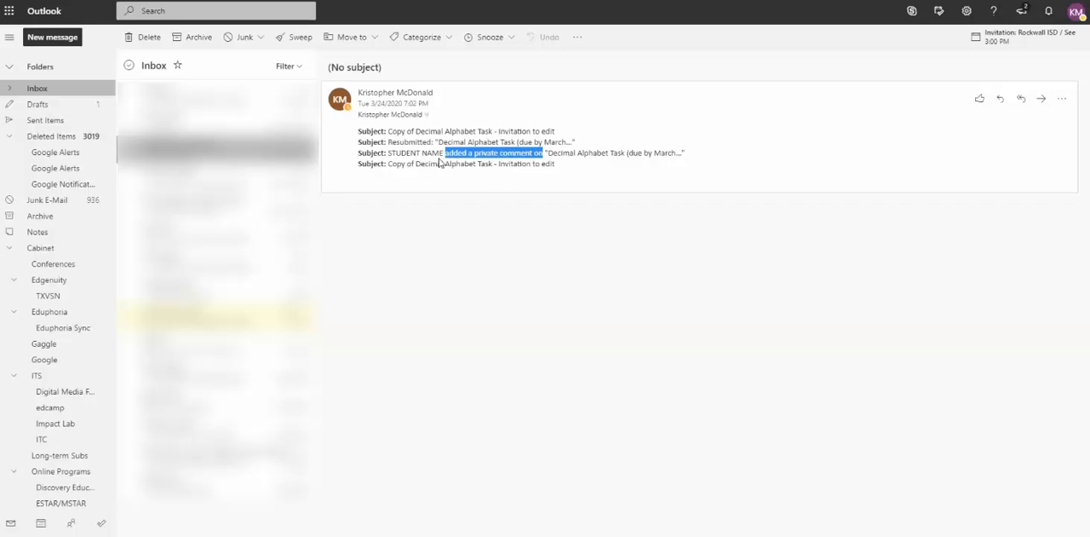
mouse_move(583, 153)
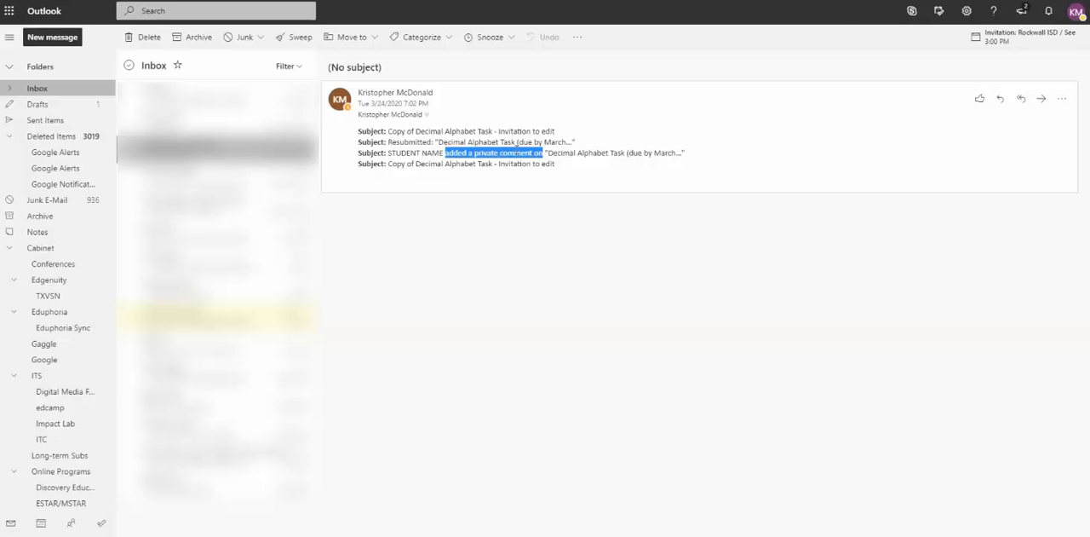
mouse_move(841, 19)
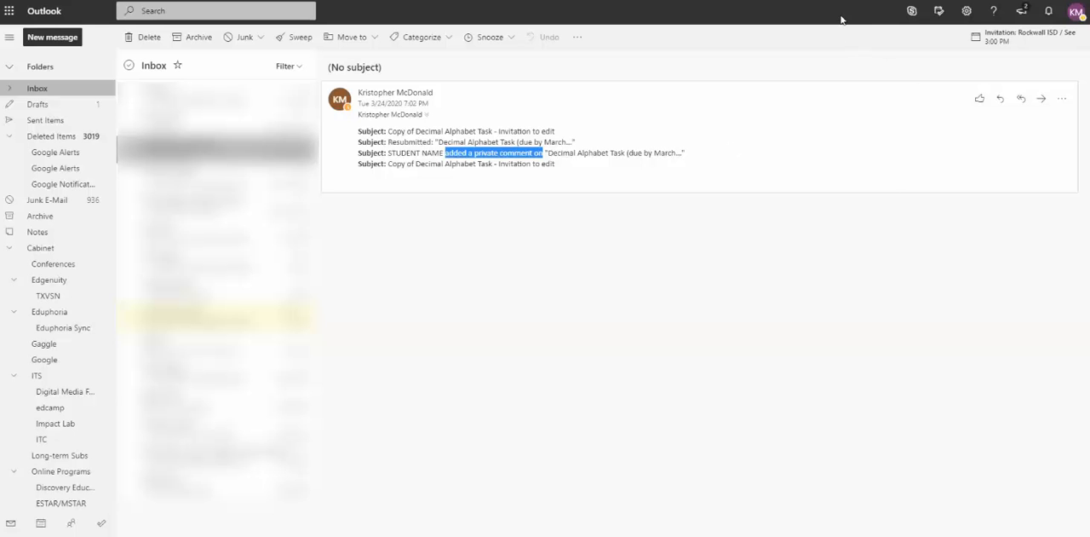
mouse_move(764, 20)
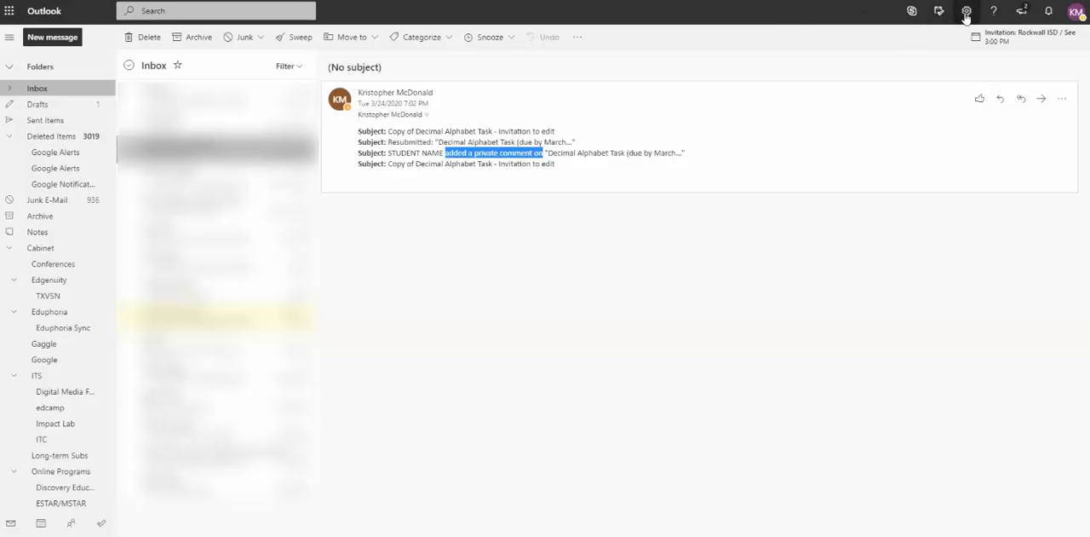
Open the Mail > Rules page from the Settings gear
click(966, 10)
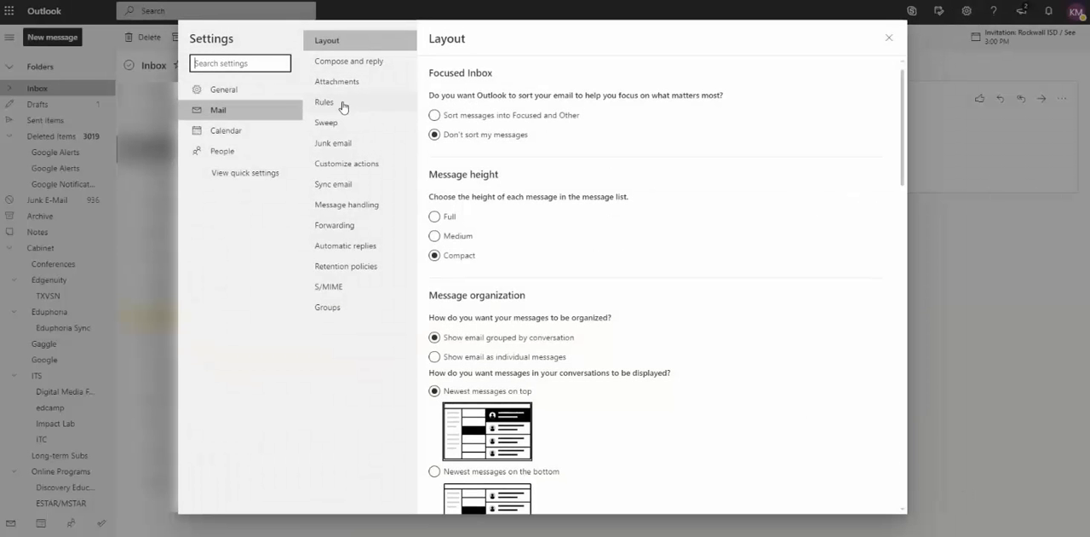
click(324, 101)
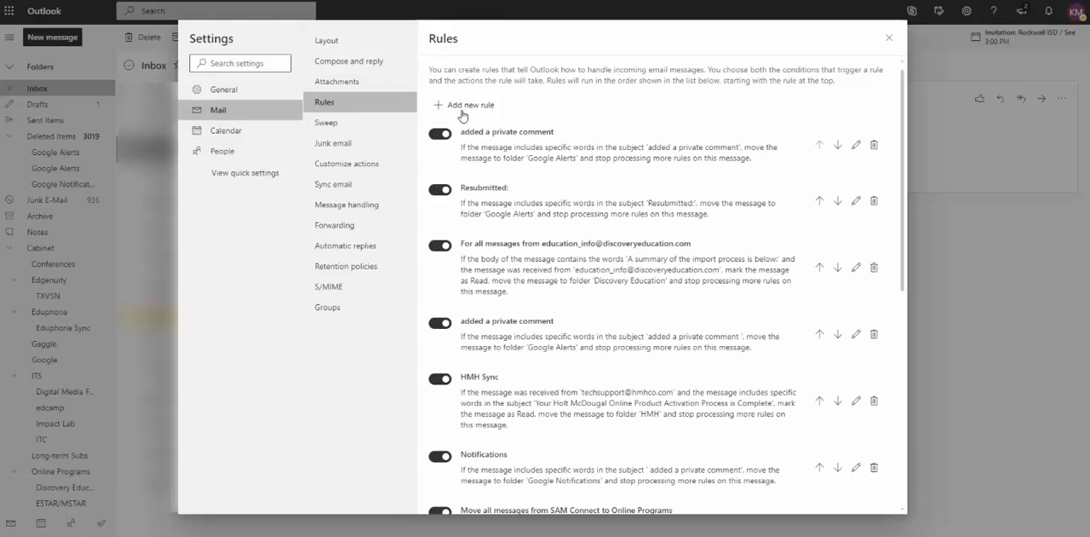
Start a rule named 'added a private comment on' matching that phrase in the subject
click(468, 103)
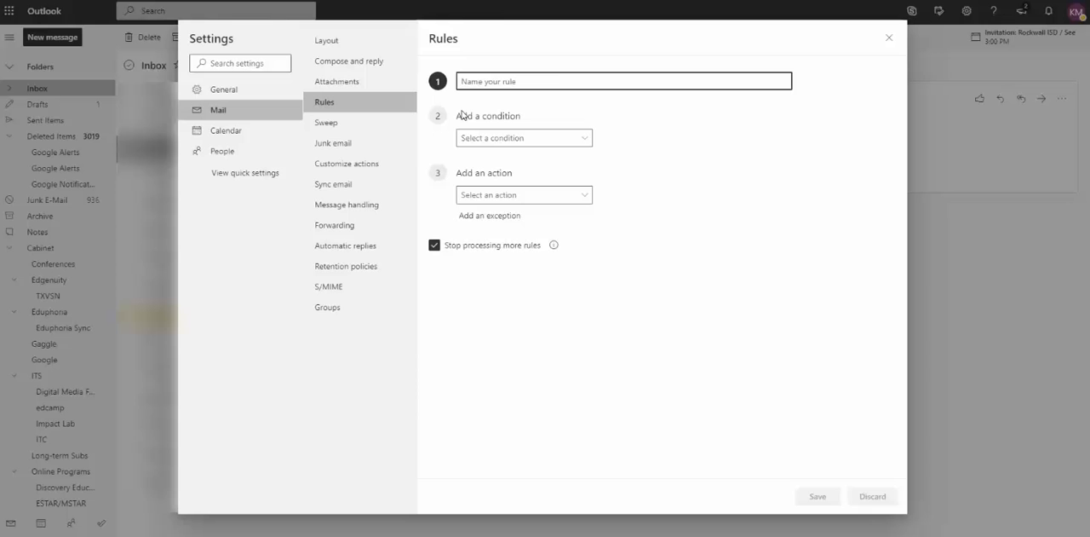
text(added a private comment on)
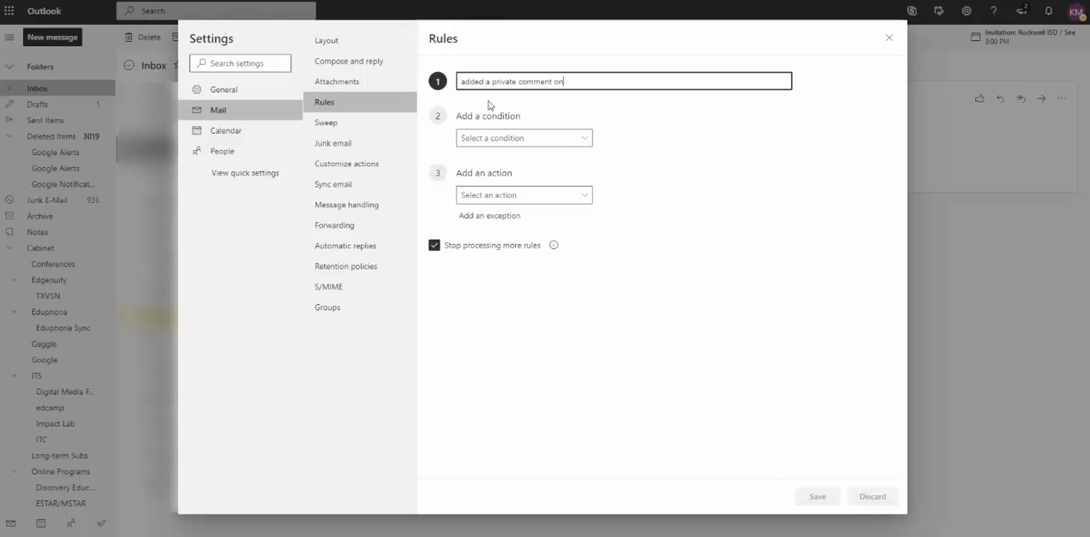
mouse_move(670, 112)
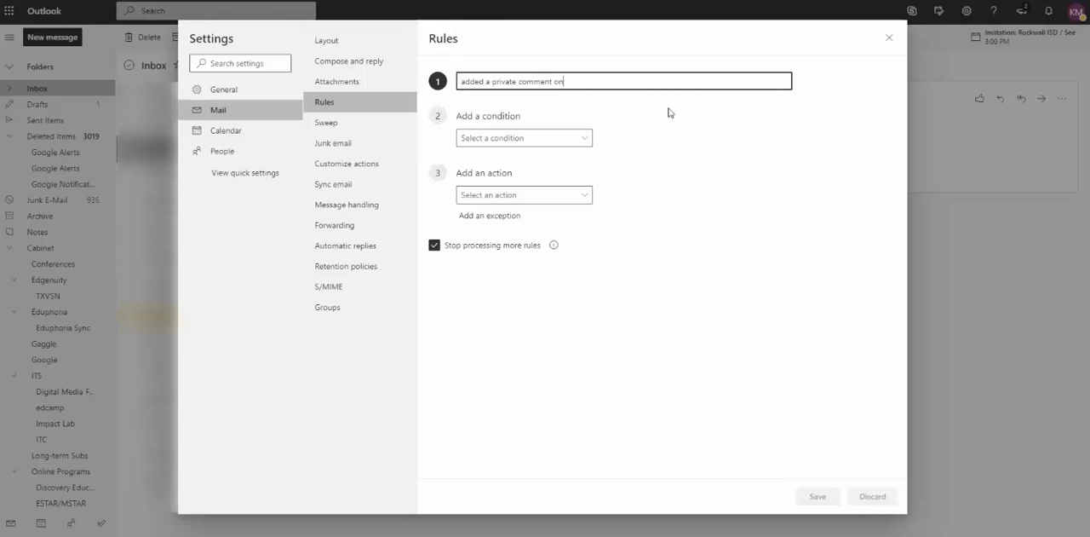
click(523, 137)
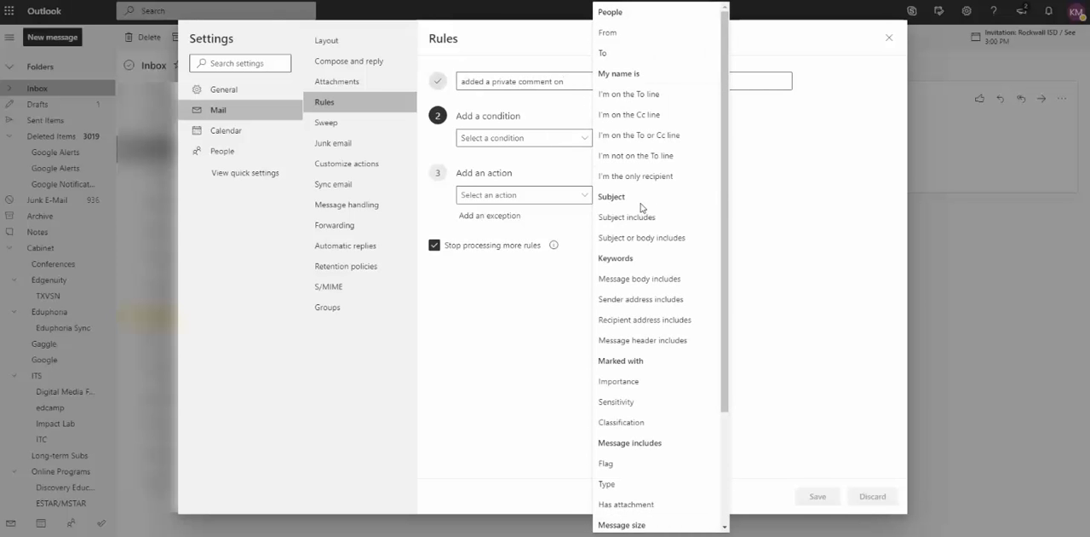
mouse_move(626, 217)
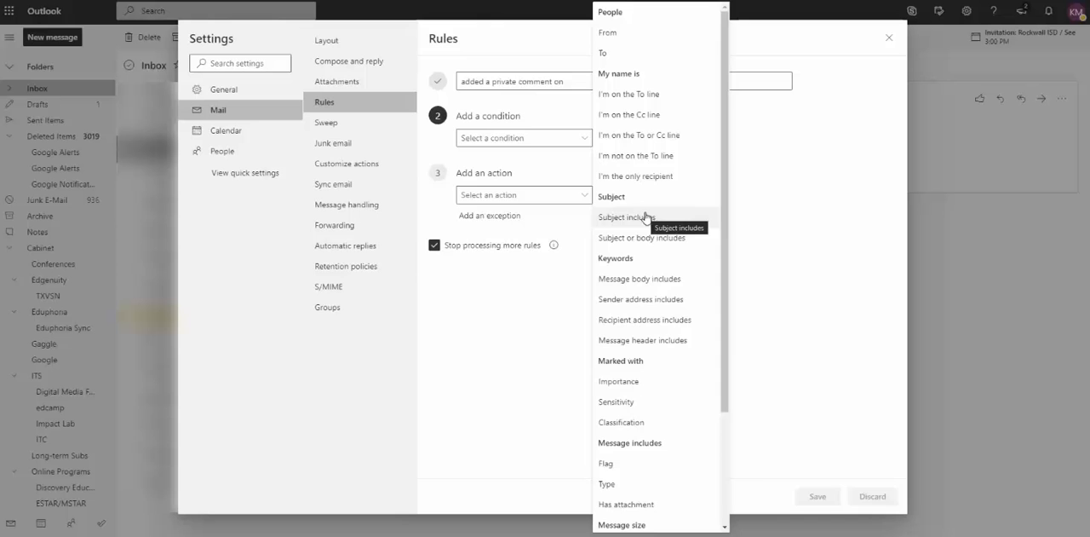
click(626, 217)
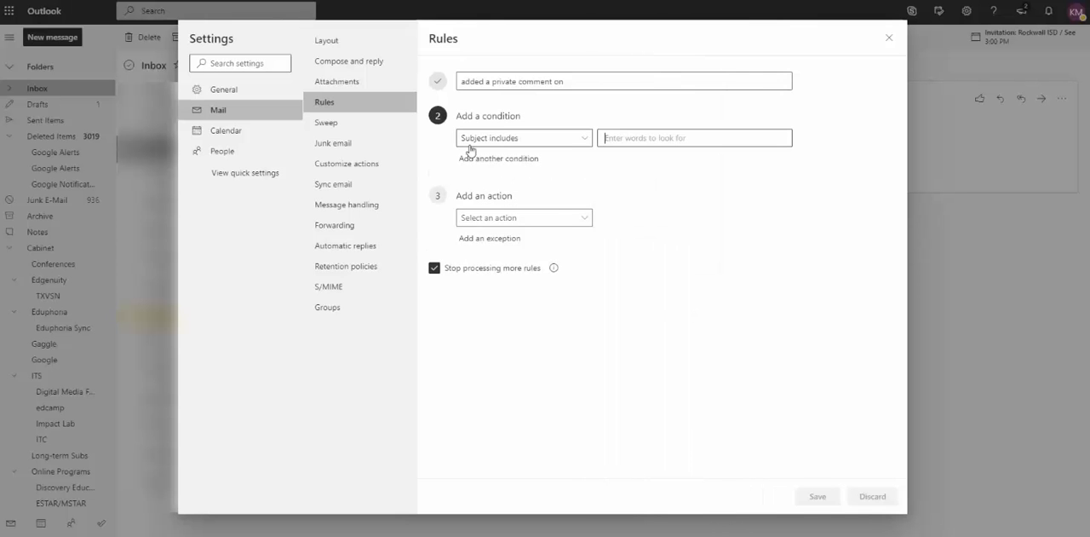
text(added a private comment on)
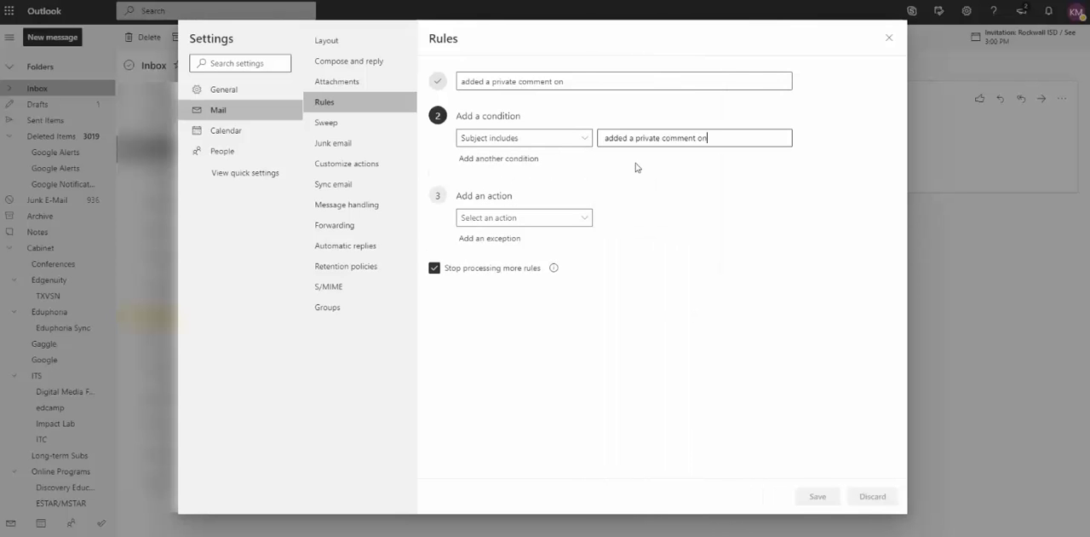
mouse_move(549, 185)
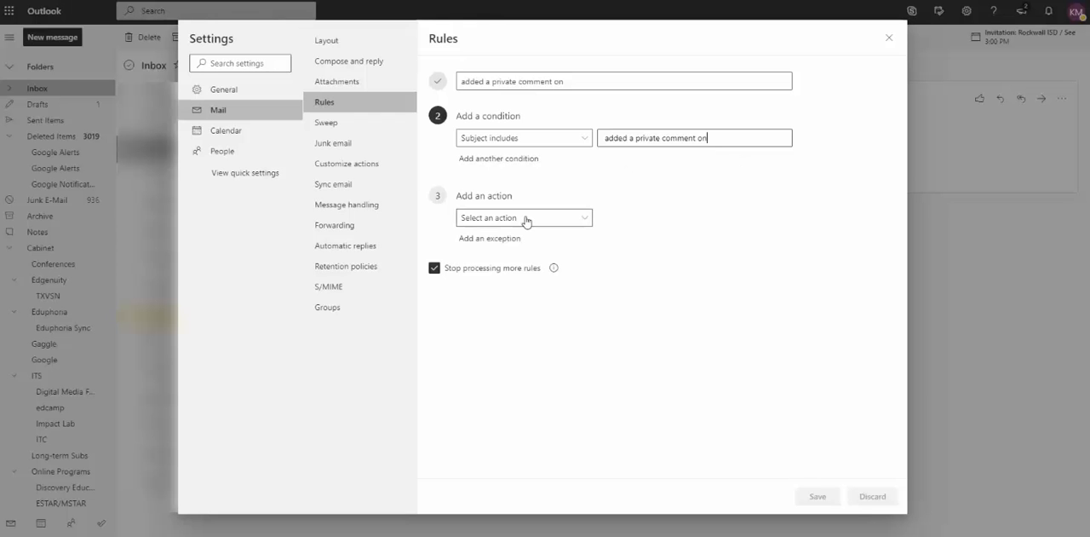
Set the action to move messages to Google Alerts, save the rule, and close Settings
click(523, 217)
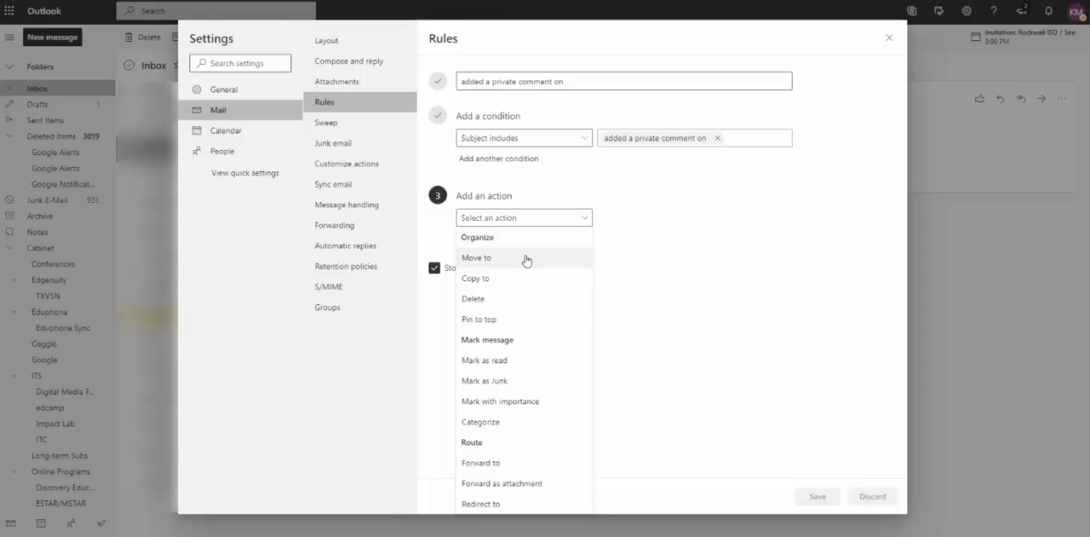
click(476, 258)
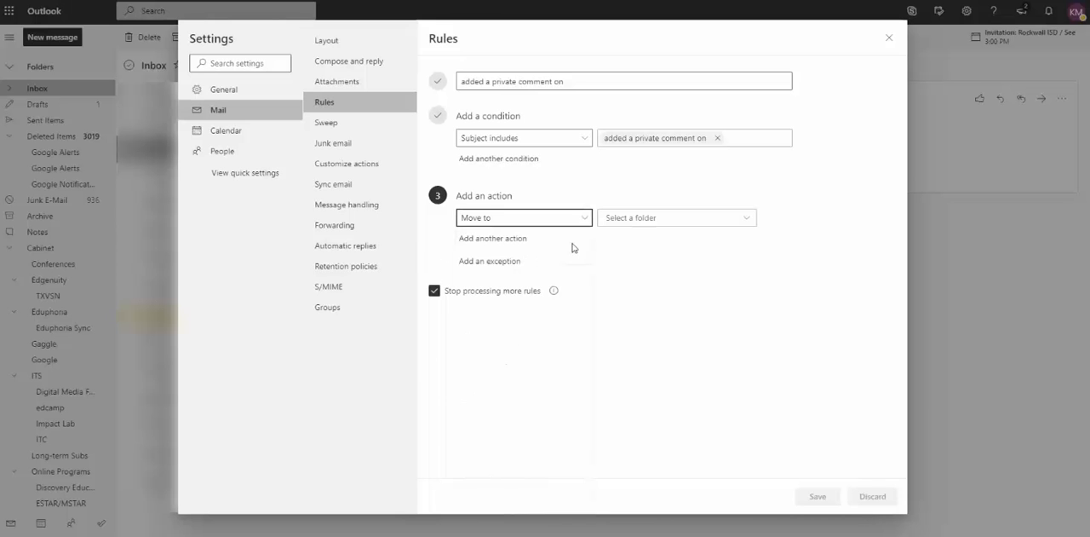
click(676, 217)
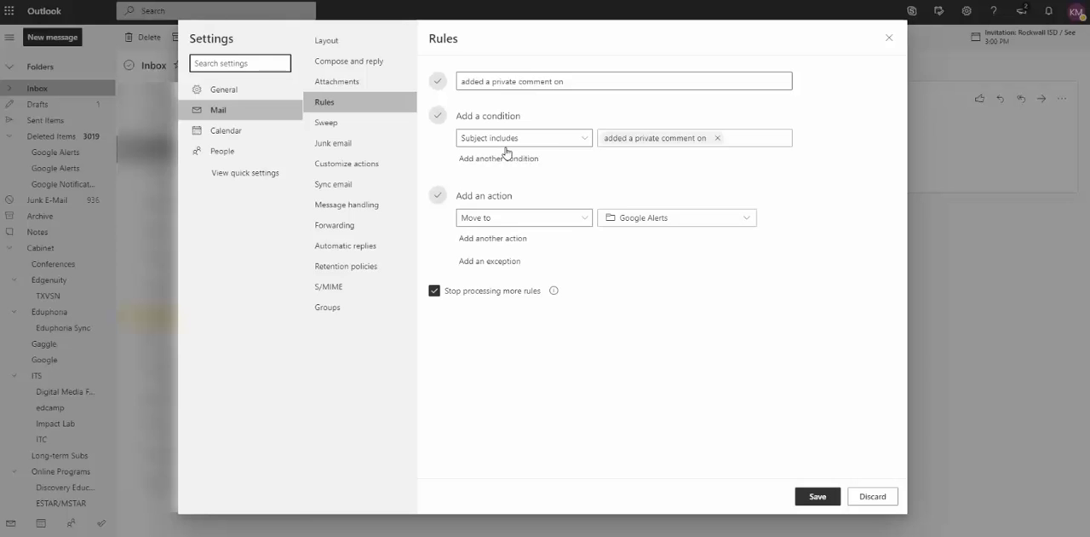
mouse_move(694, 155)
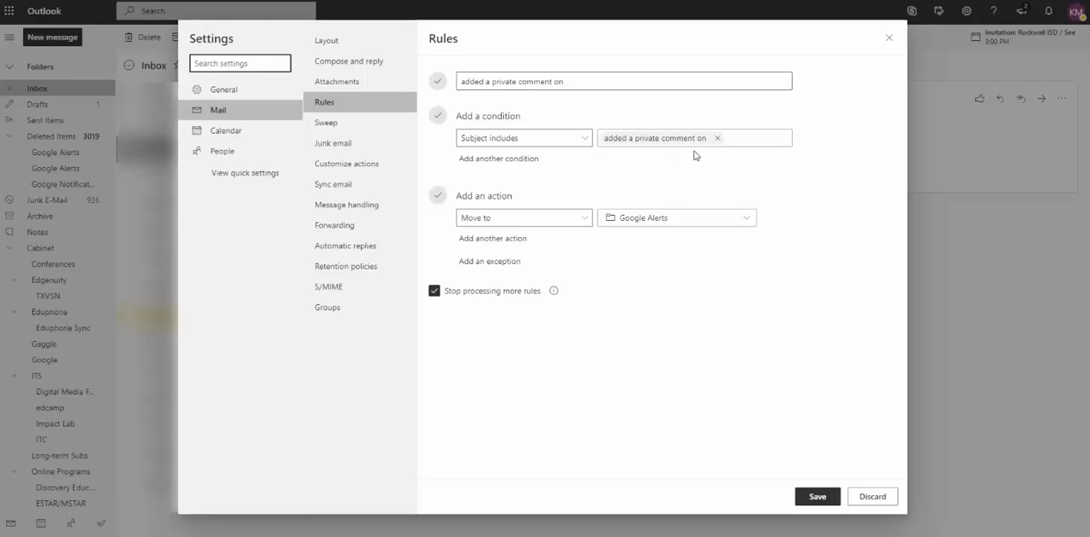
mouse_move(482, 233)
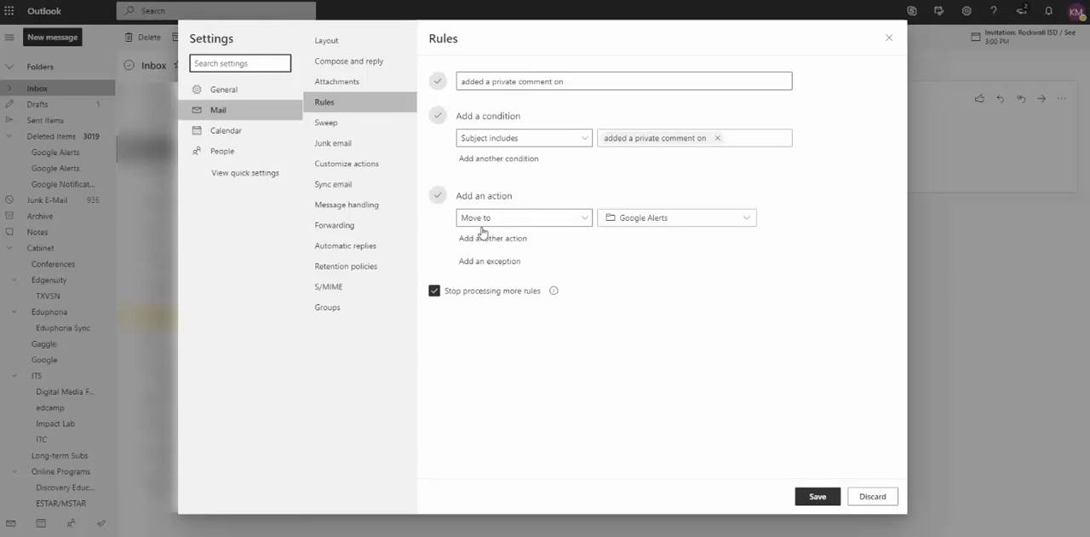
mouse_move(716, 395)
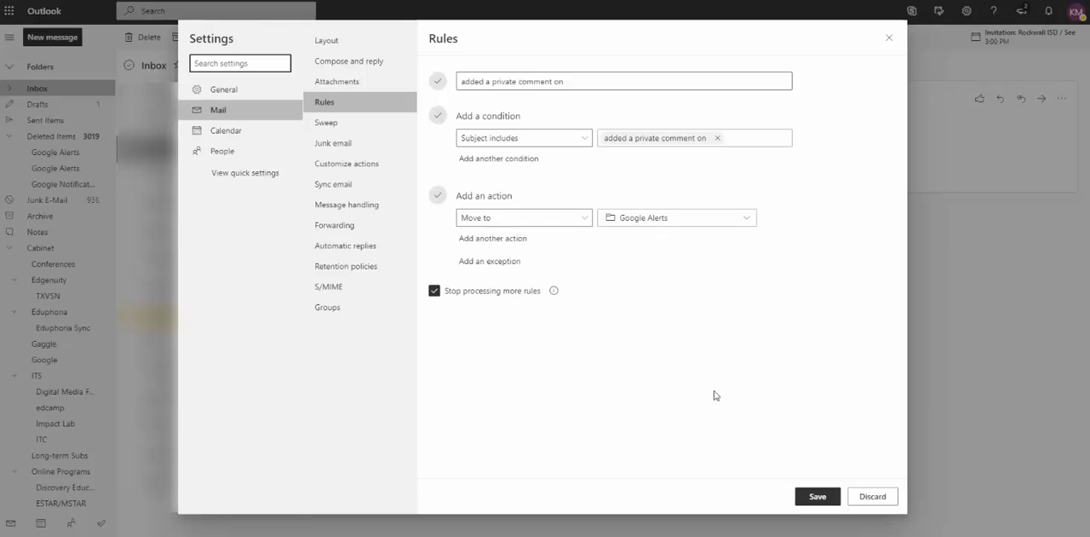
click(816, 496)
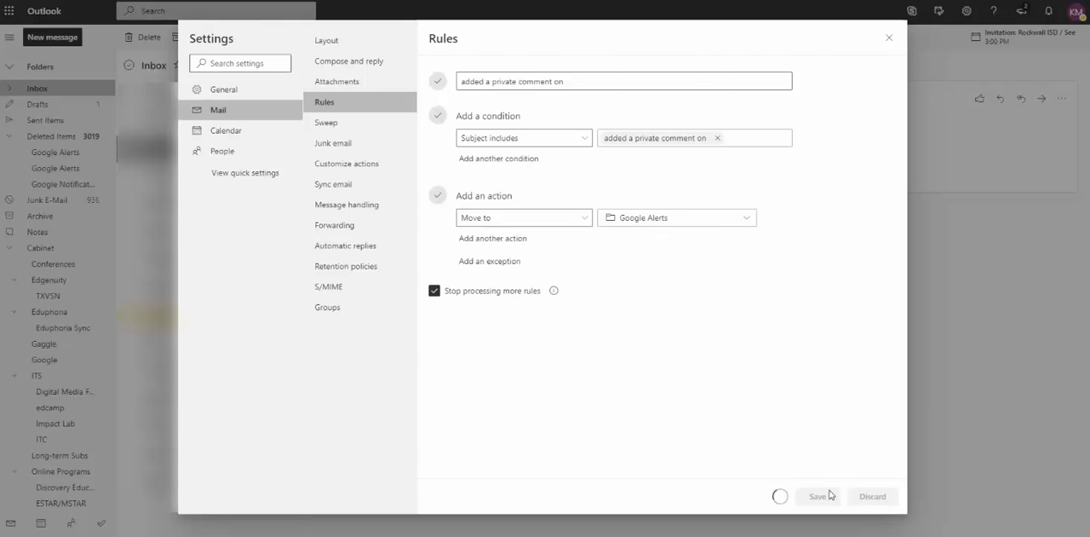
click(816, 496)
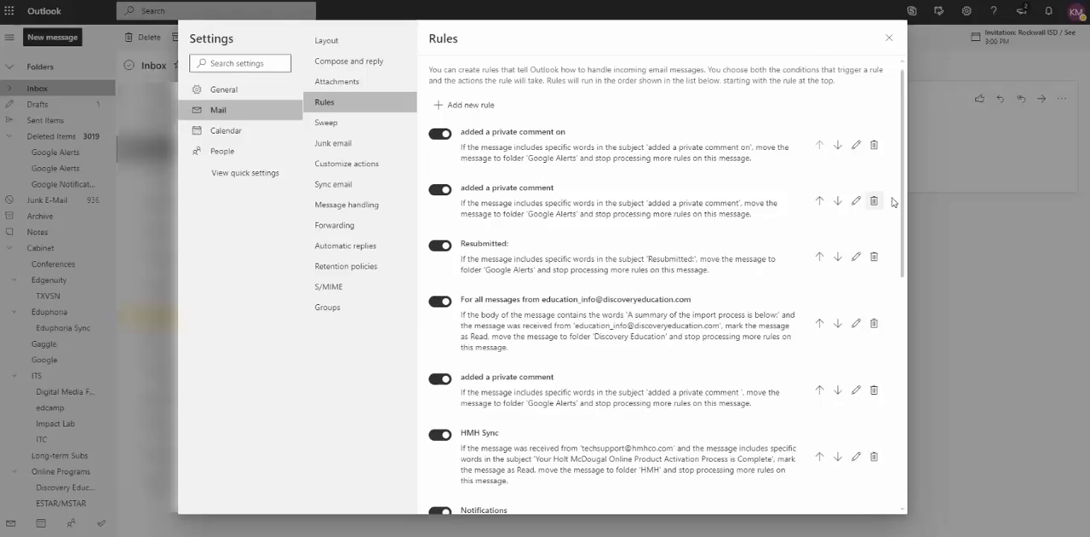
click(889, 38)
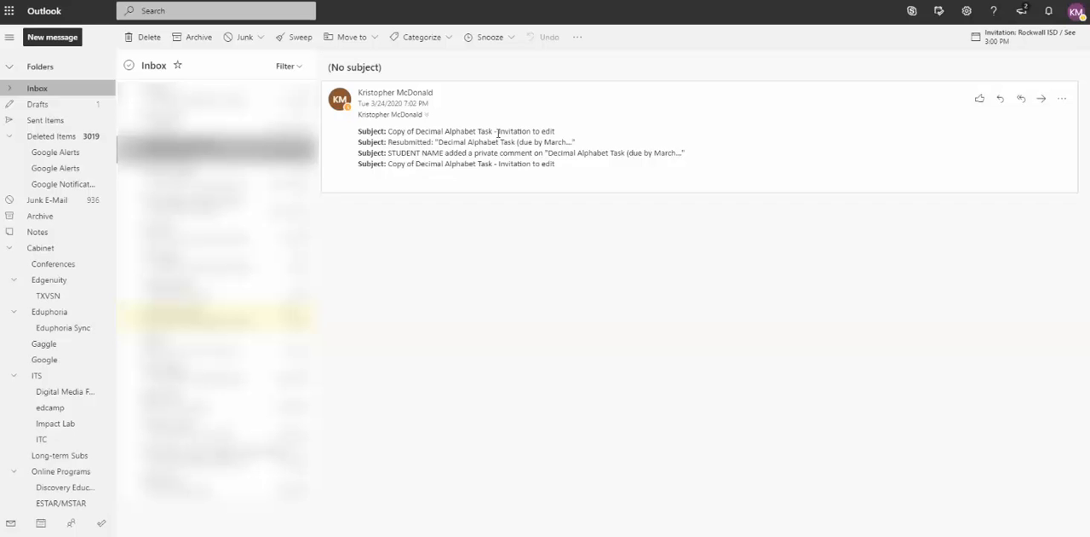
double_click(525, 131)
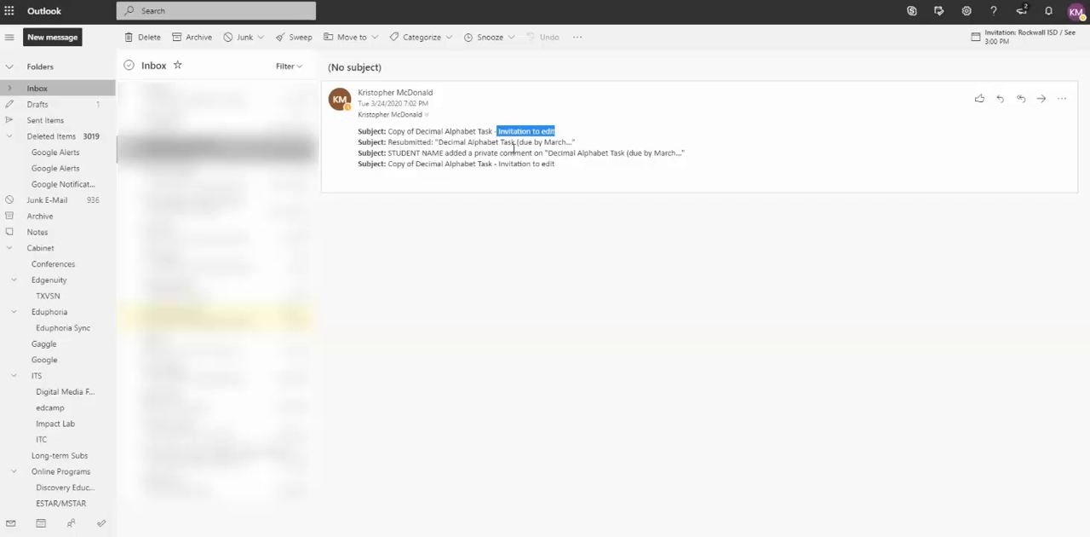
click(513, 148)
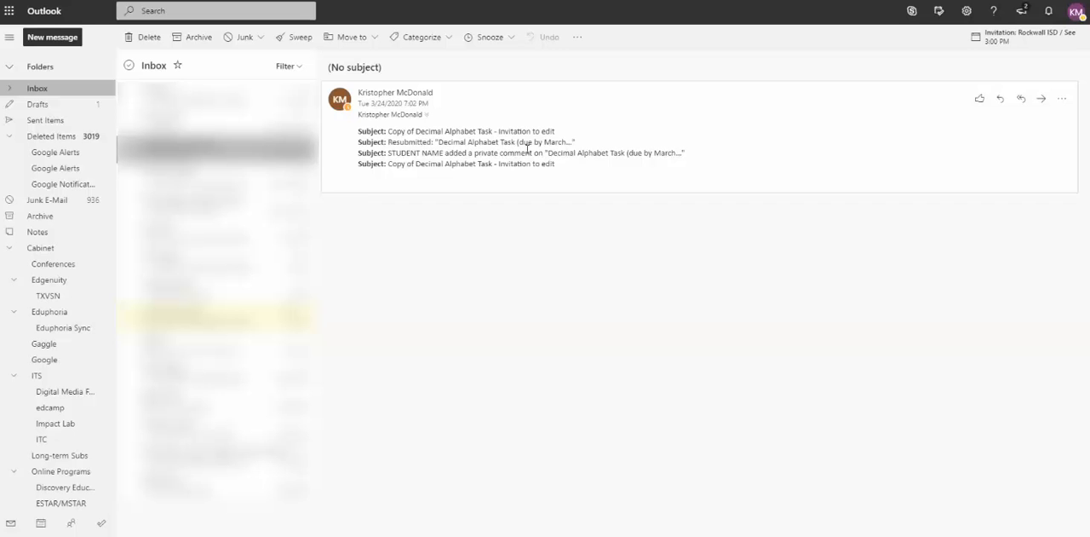
mouse_move(512, 131)
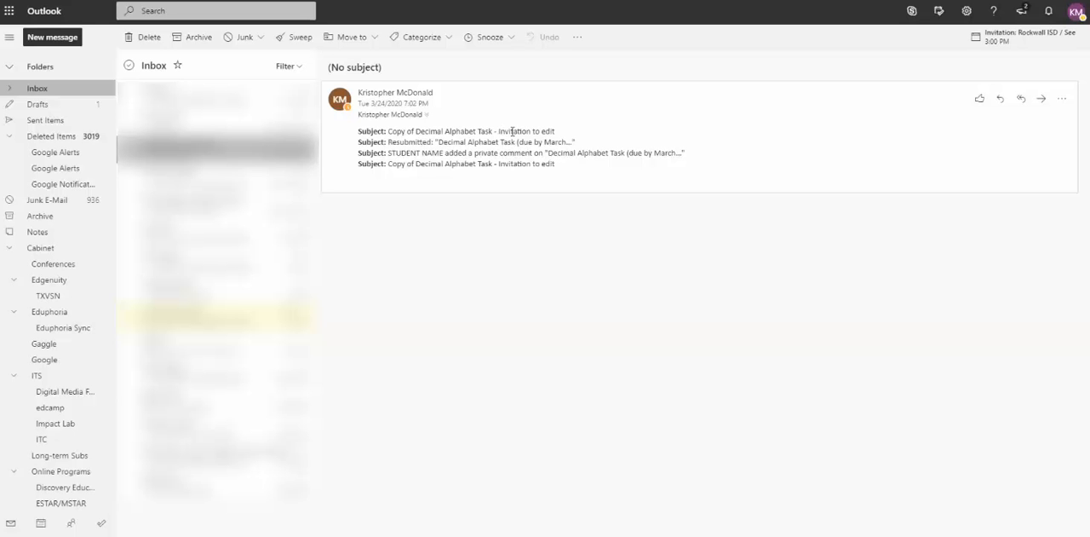
double_click(525, 131)
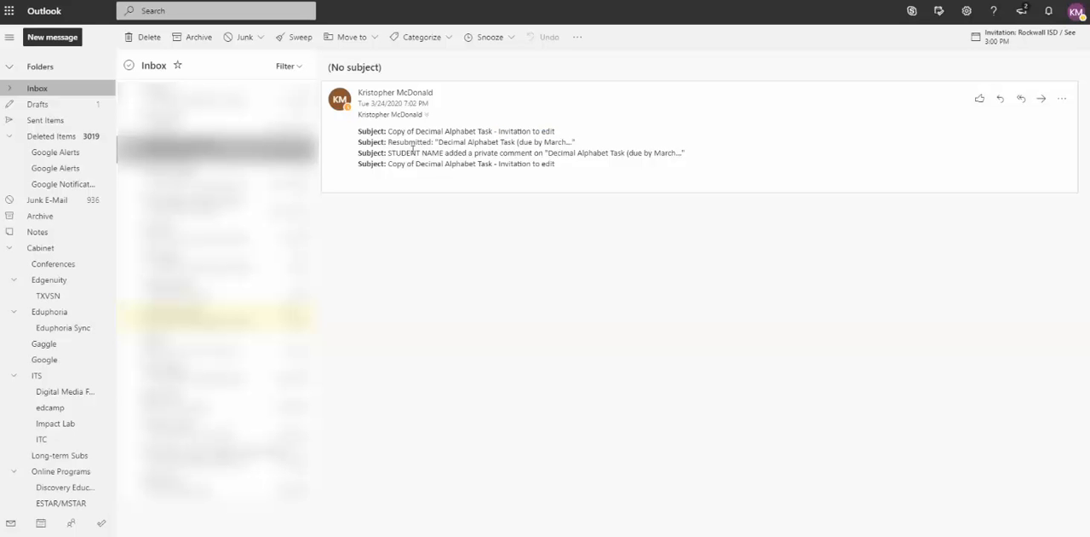
double_click(410, 143)
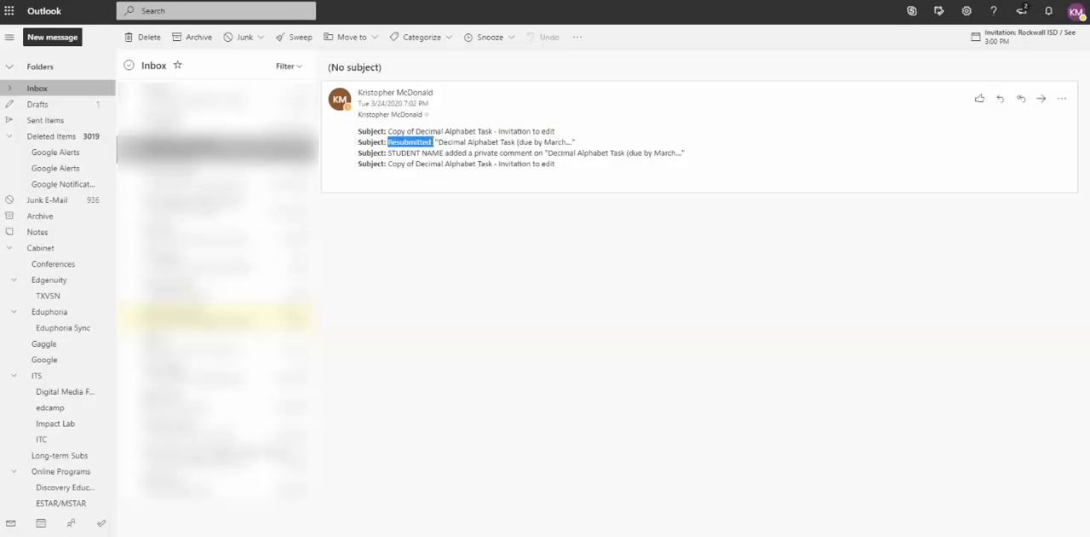
mouse_move(414, 164)
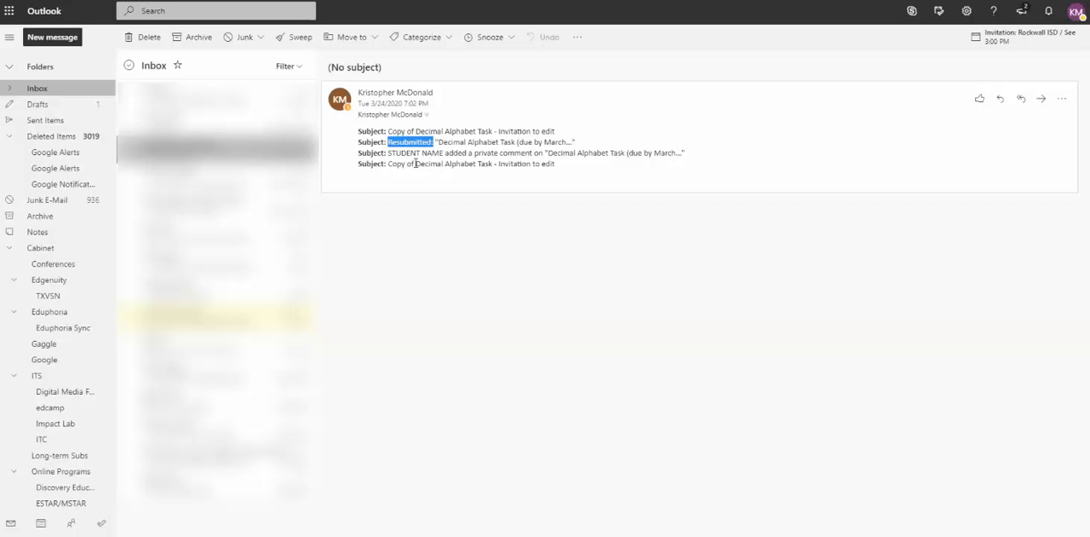
mouse_move(495, 153)
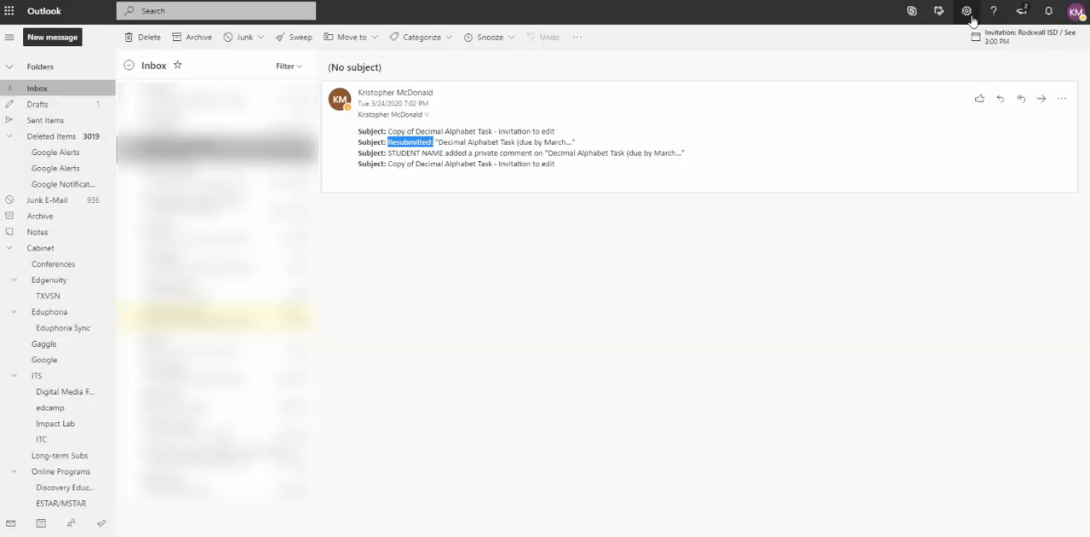
Go to Rules under View all Outlook settings and start a new rule
click(967, 11)
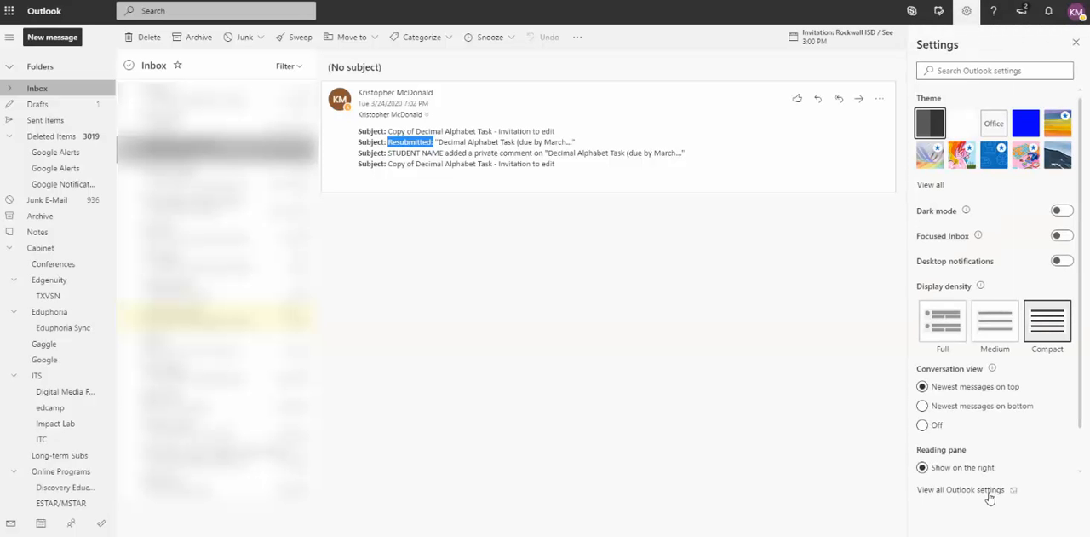
click(960, 489)
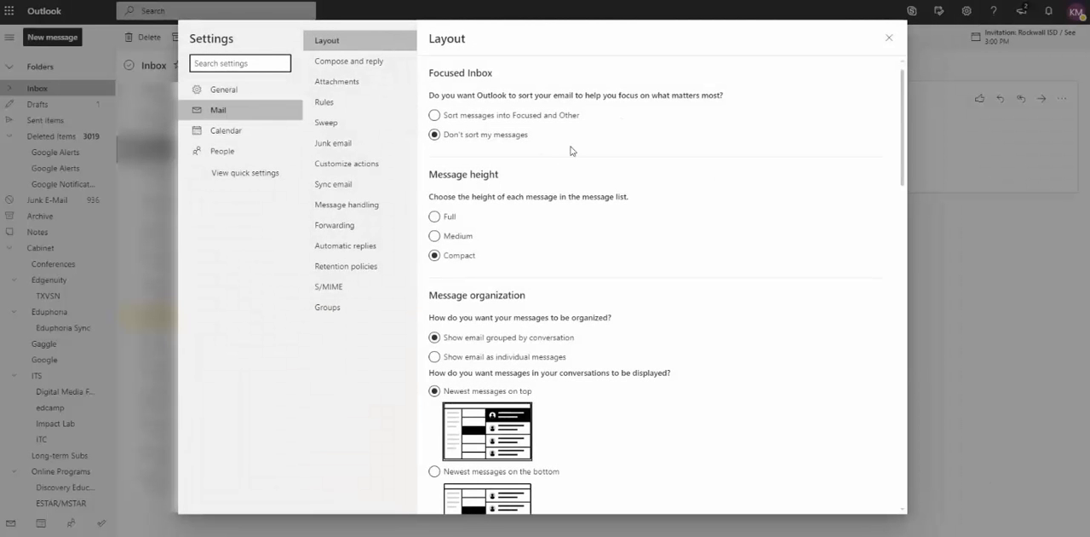
click(324, 101)
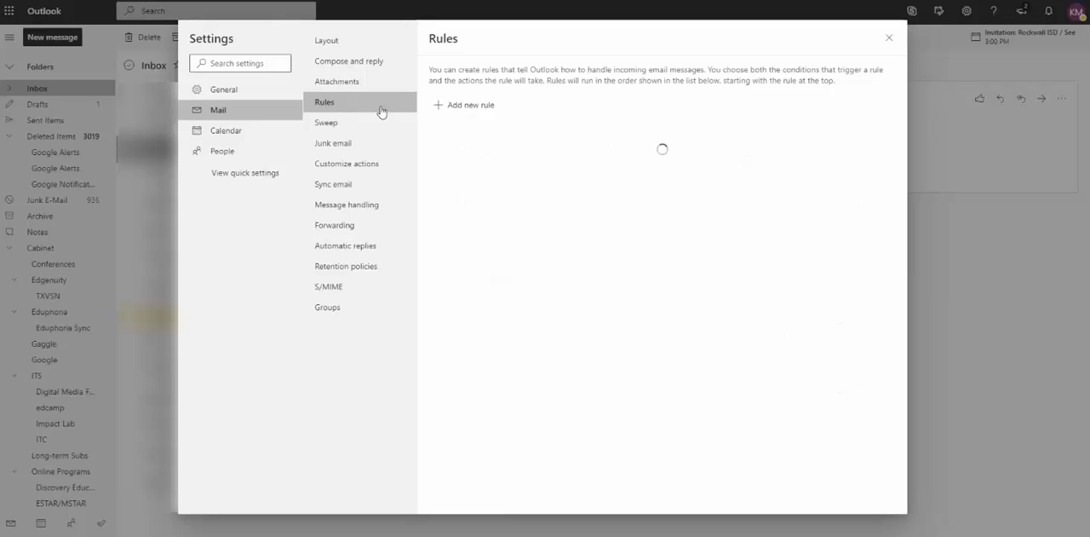
click(469, 104)
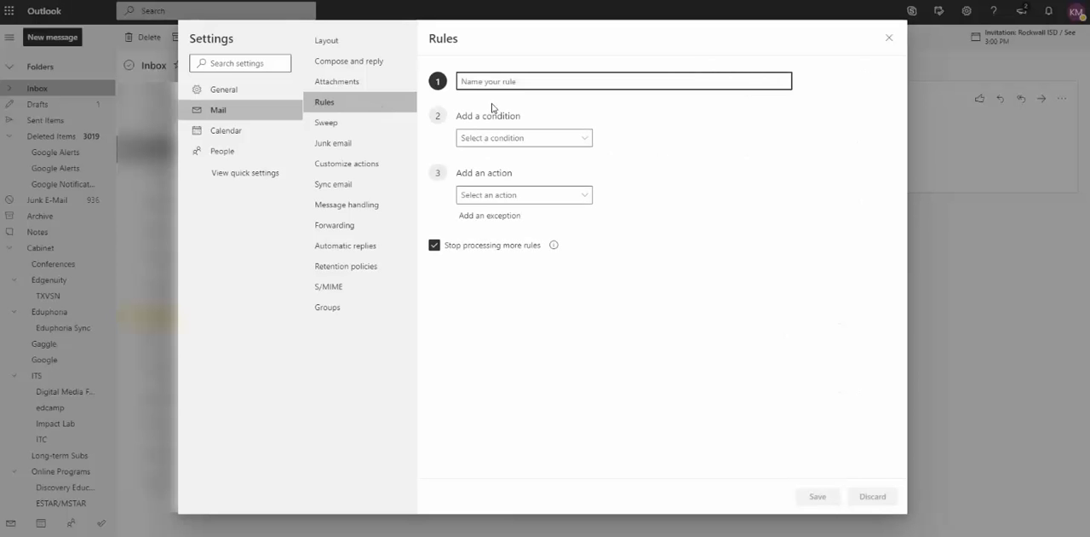
Name the rule 'Resubmitted', match subject 'Resubmitted:', and choose the Move to action
text(Resubmitted)
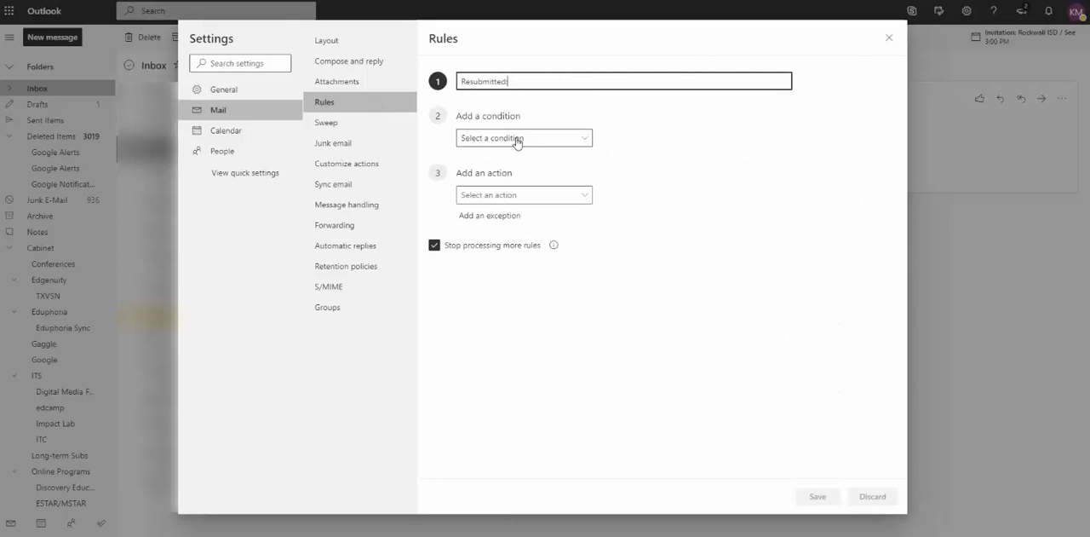
click(523, 137)
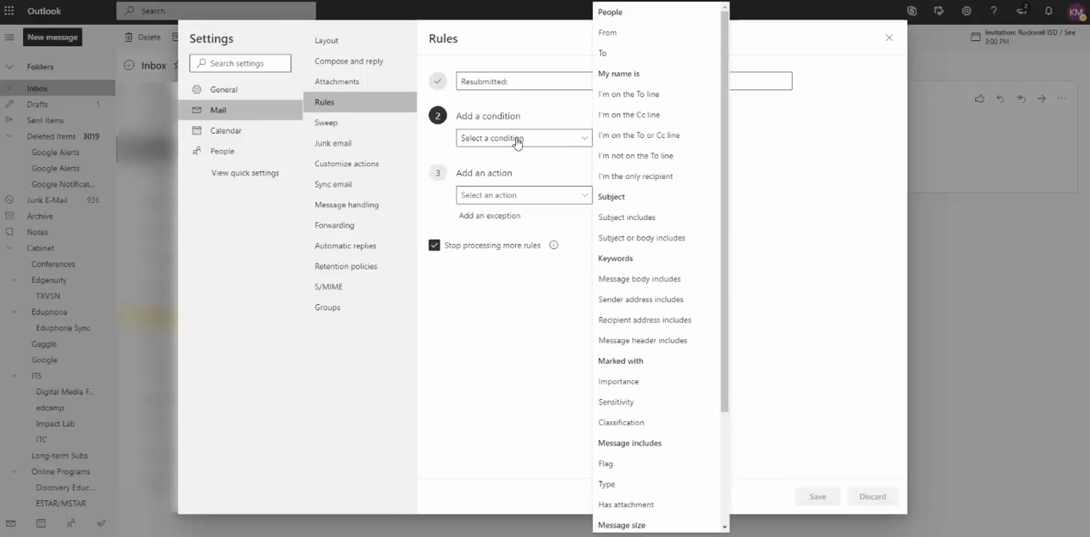
click(627, 216)
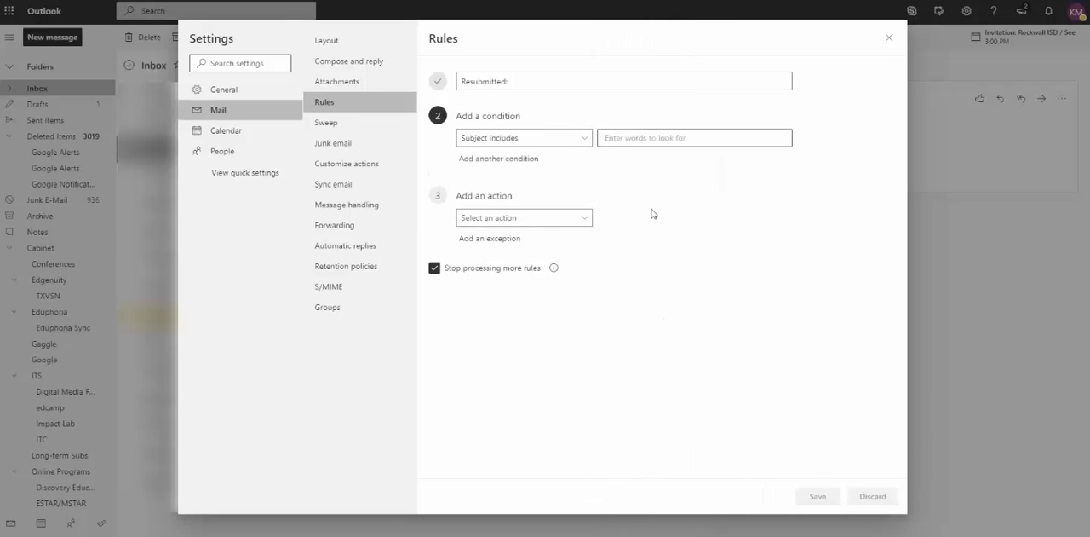
text(Resubmitted:)
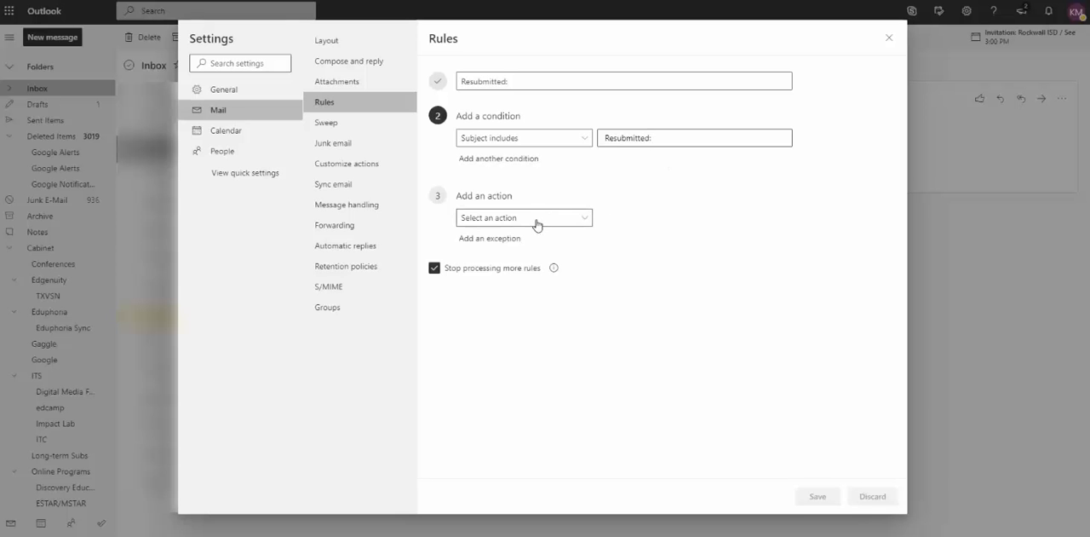
click(523, 217)
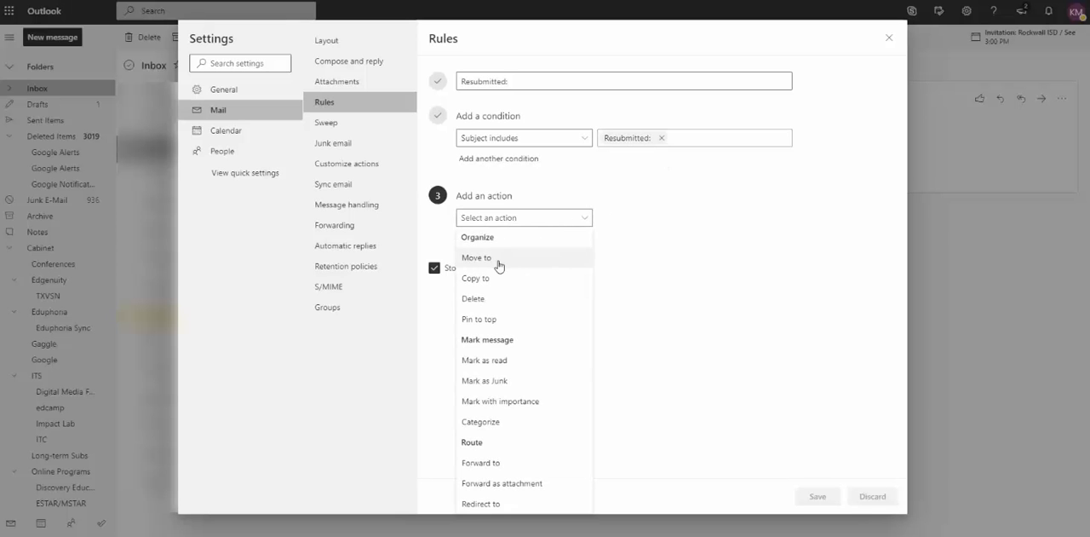
click(476, 258)
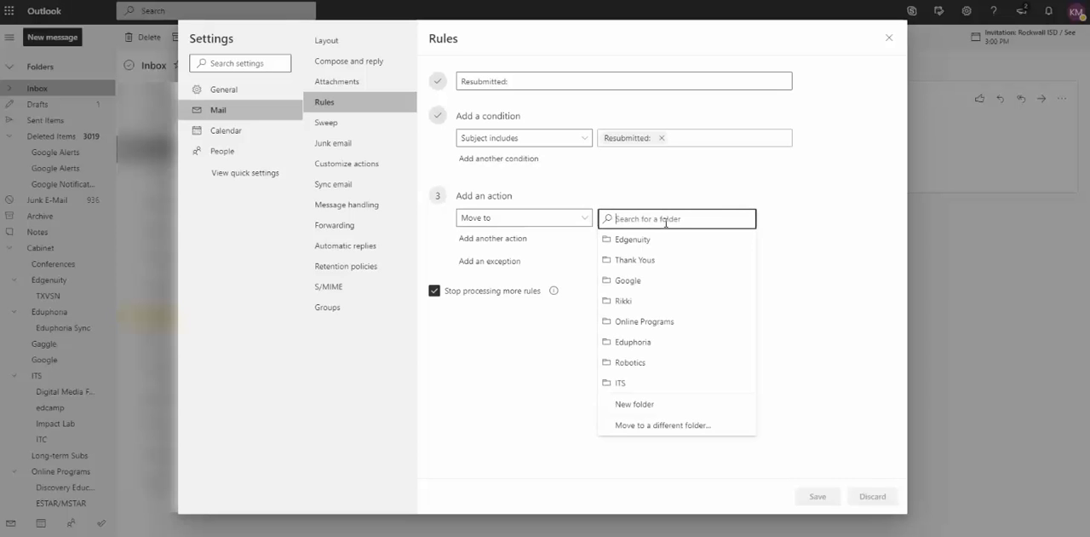
mouse_move(635, 403)
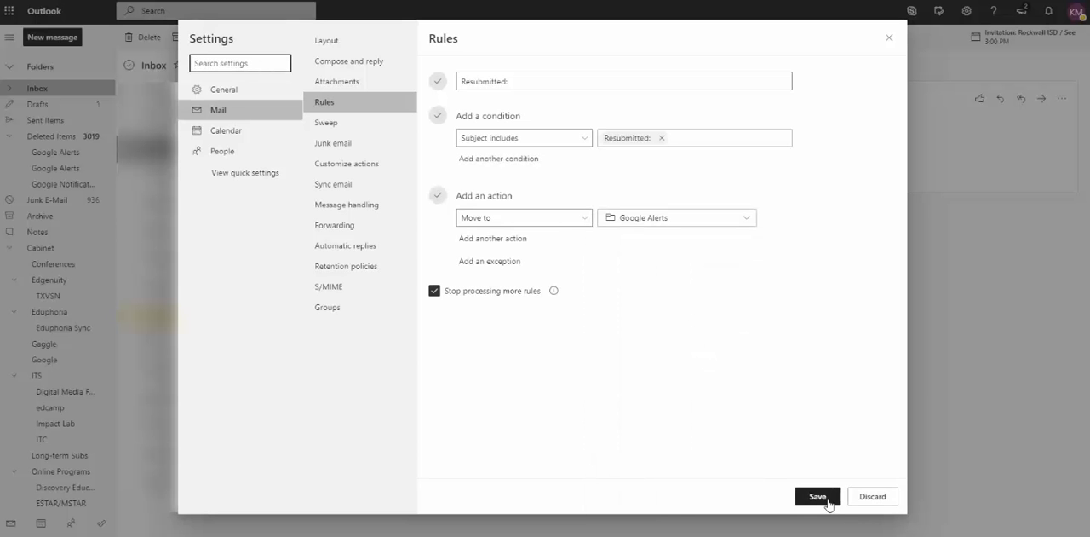
Save the 'Resubmitted:' rule and close Settings back to the inbox
click(816, 496)
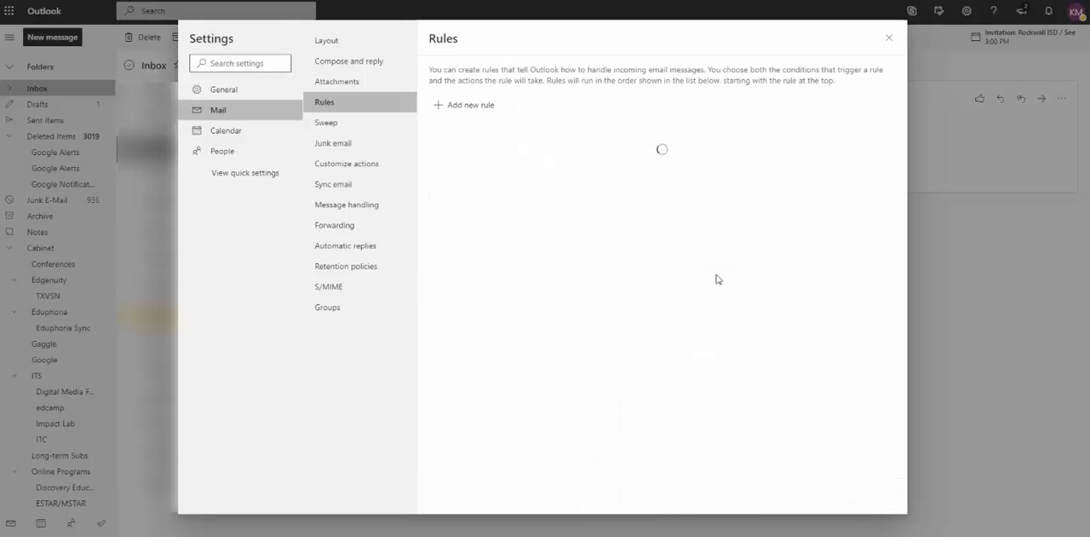
click(888, 38)
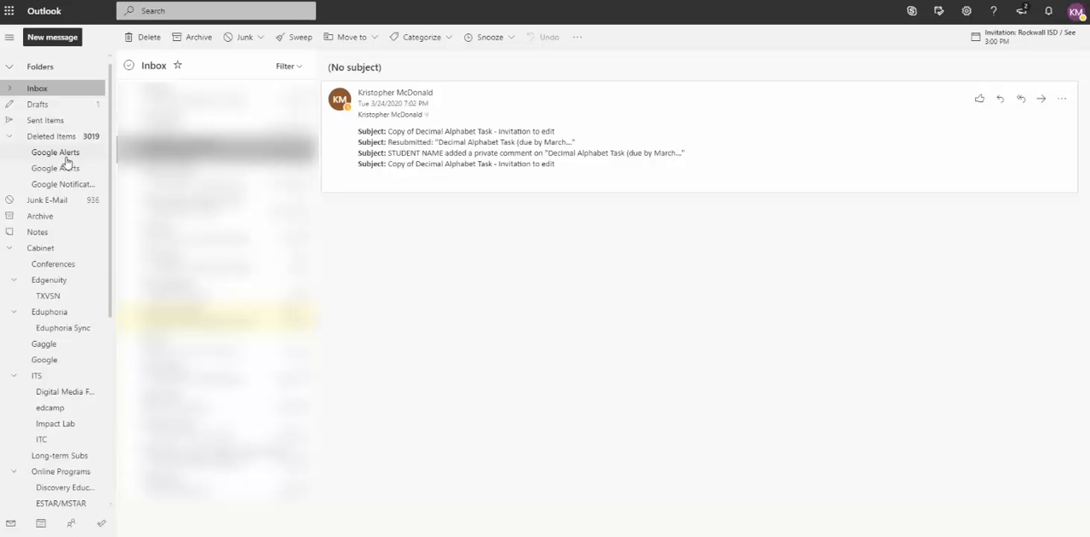
mouse_move(66, 167)
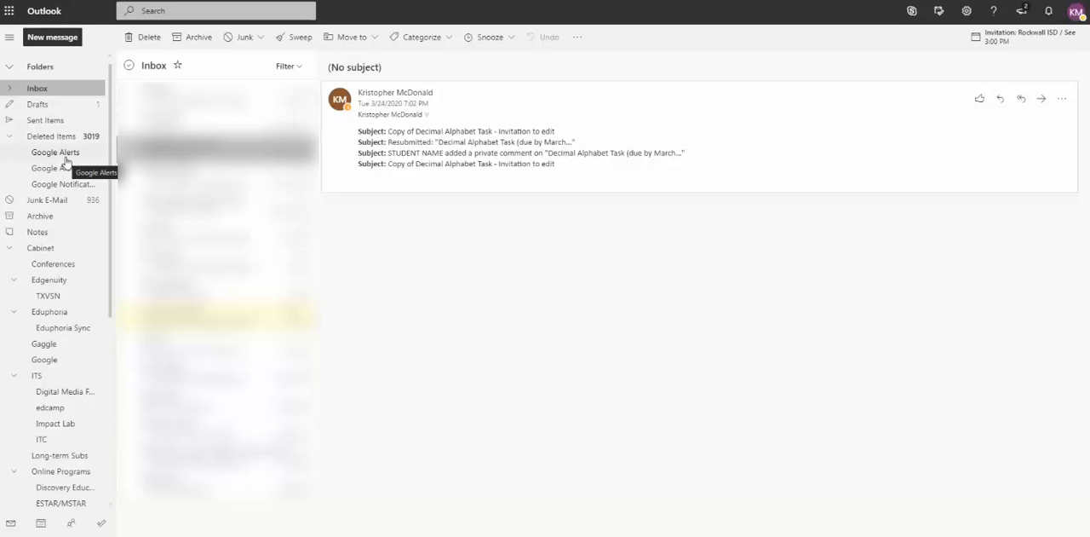